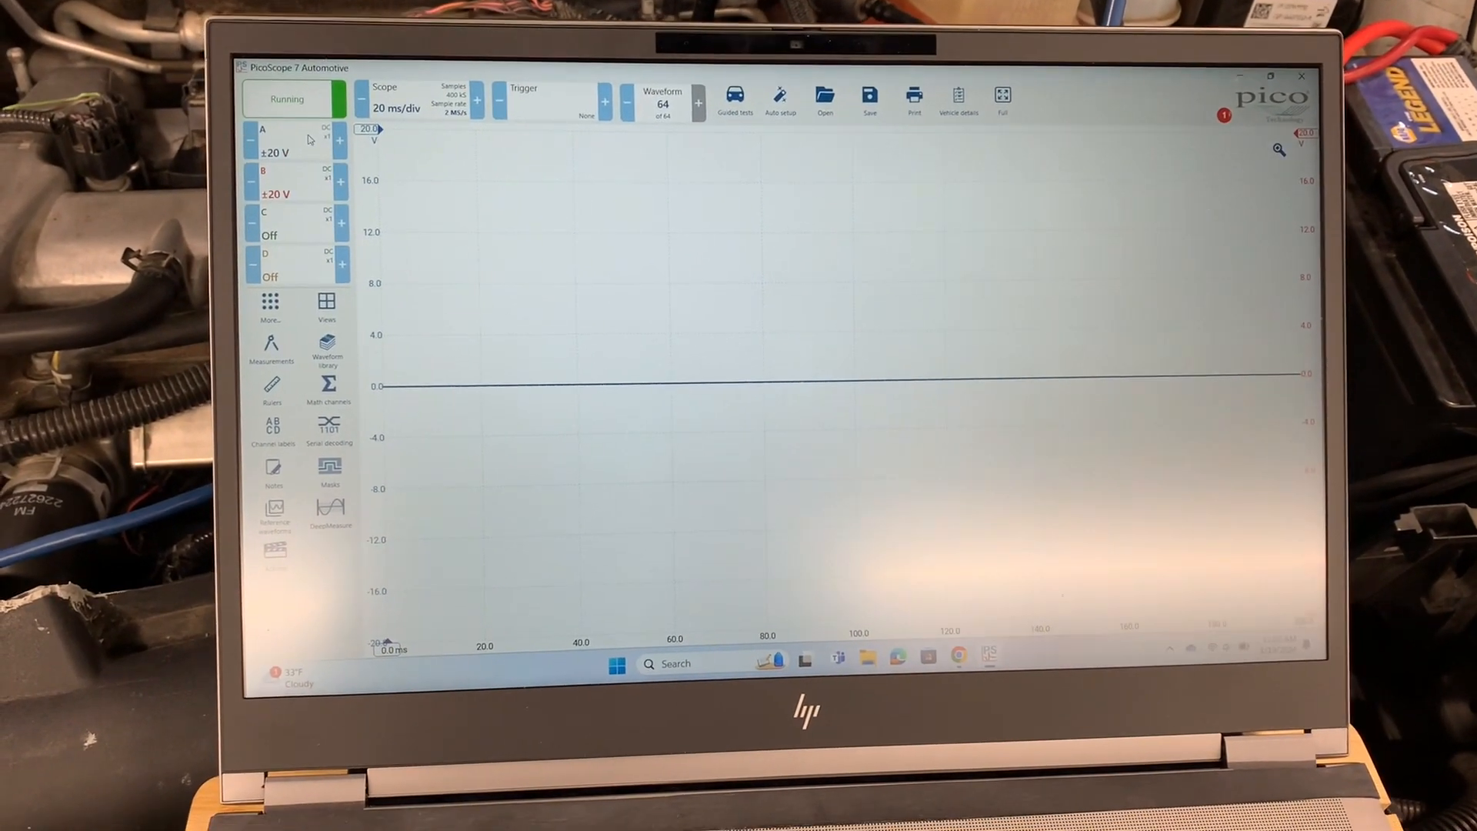
# - Turn channel B off in its Channel Options, leaving only channel A active at ±20 V
pyautogui.click(289, 185)
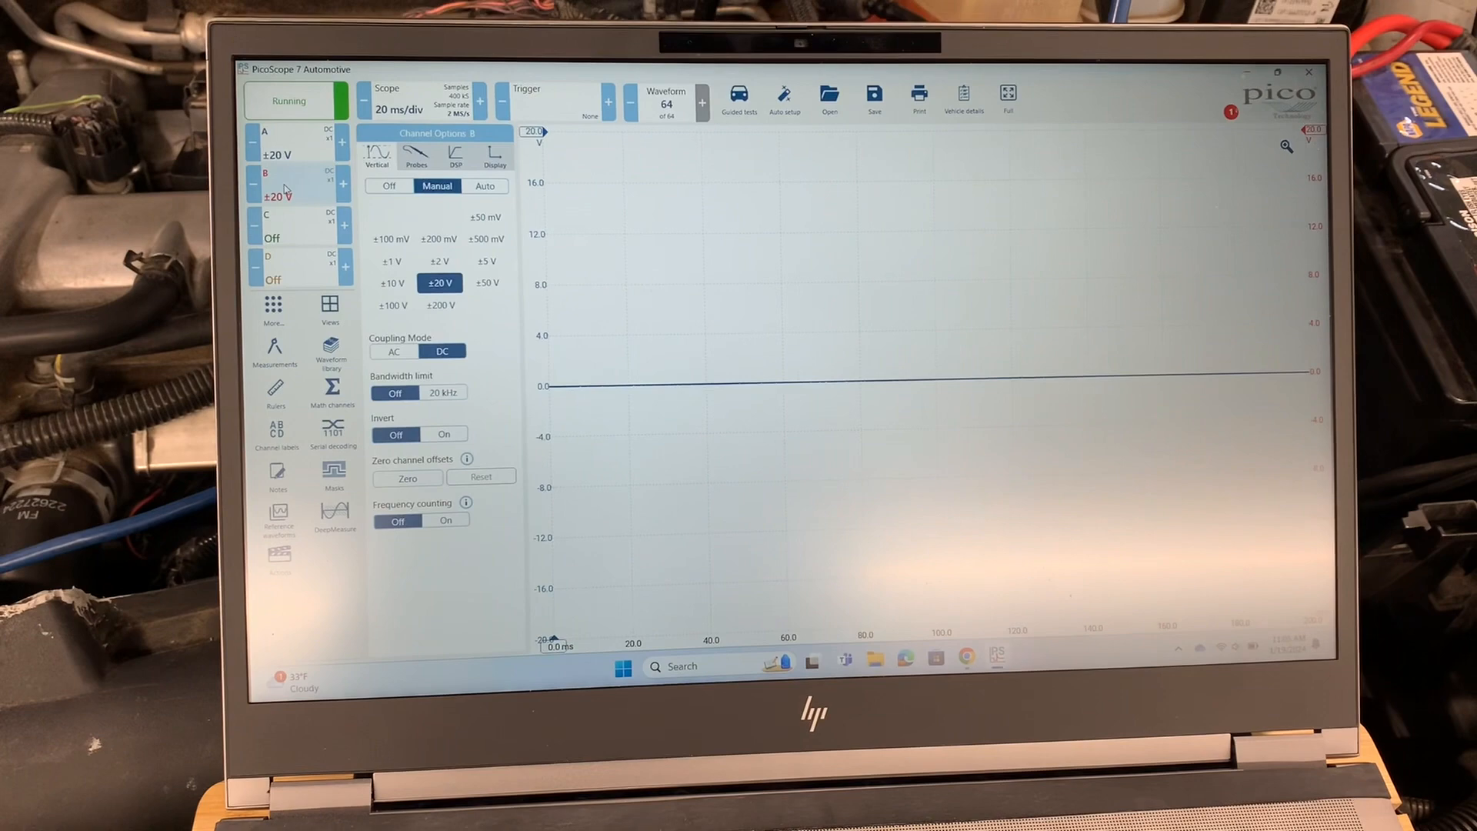
pyautogui.click(388, 185)
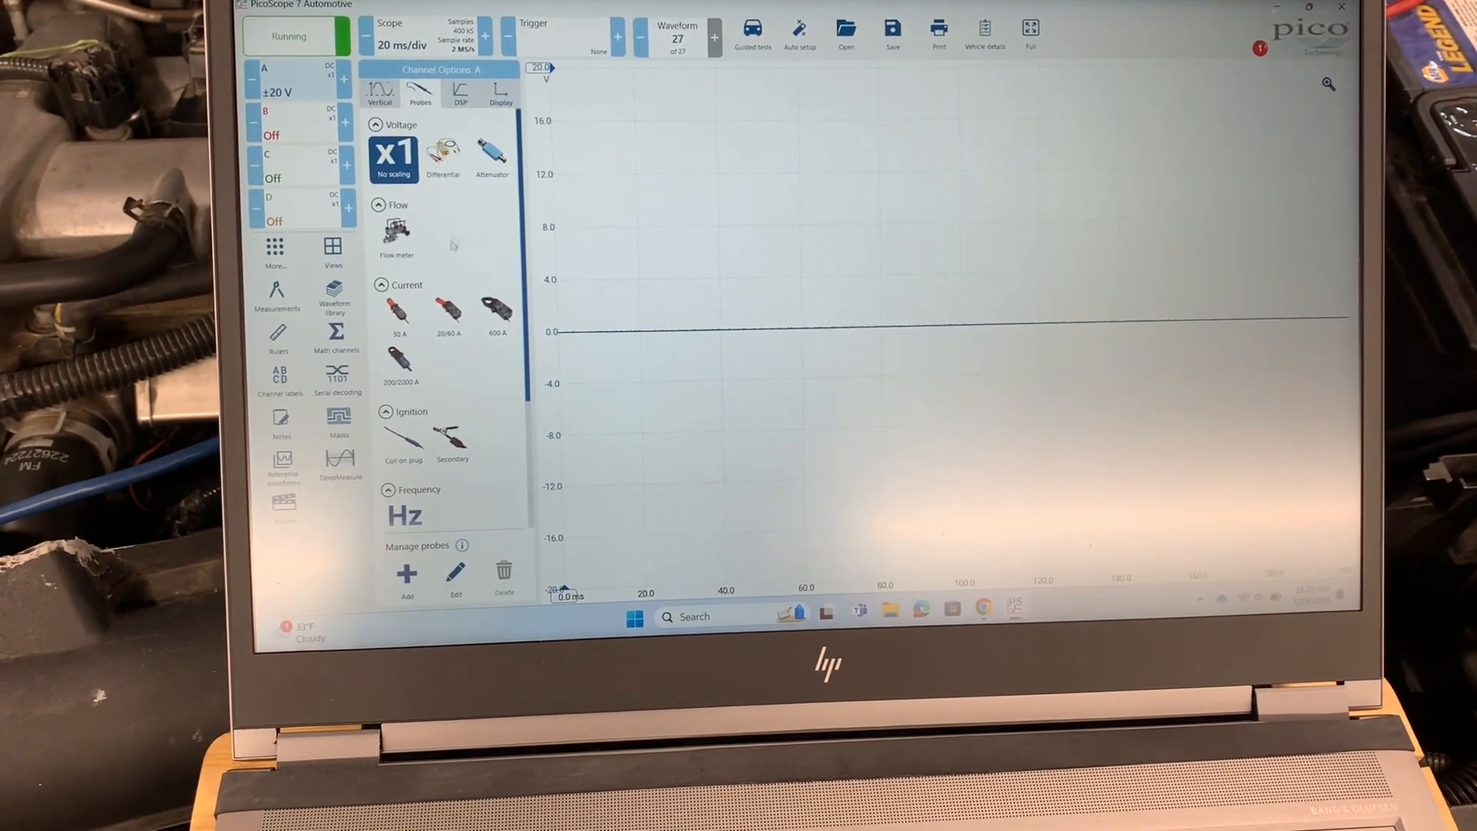
# - Set channel A to the 20/60 A current clamp and lengthen the timebase to several s/div
pyautogui.click(445, 314)
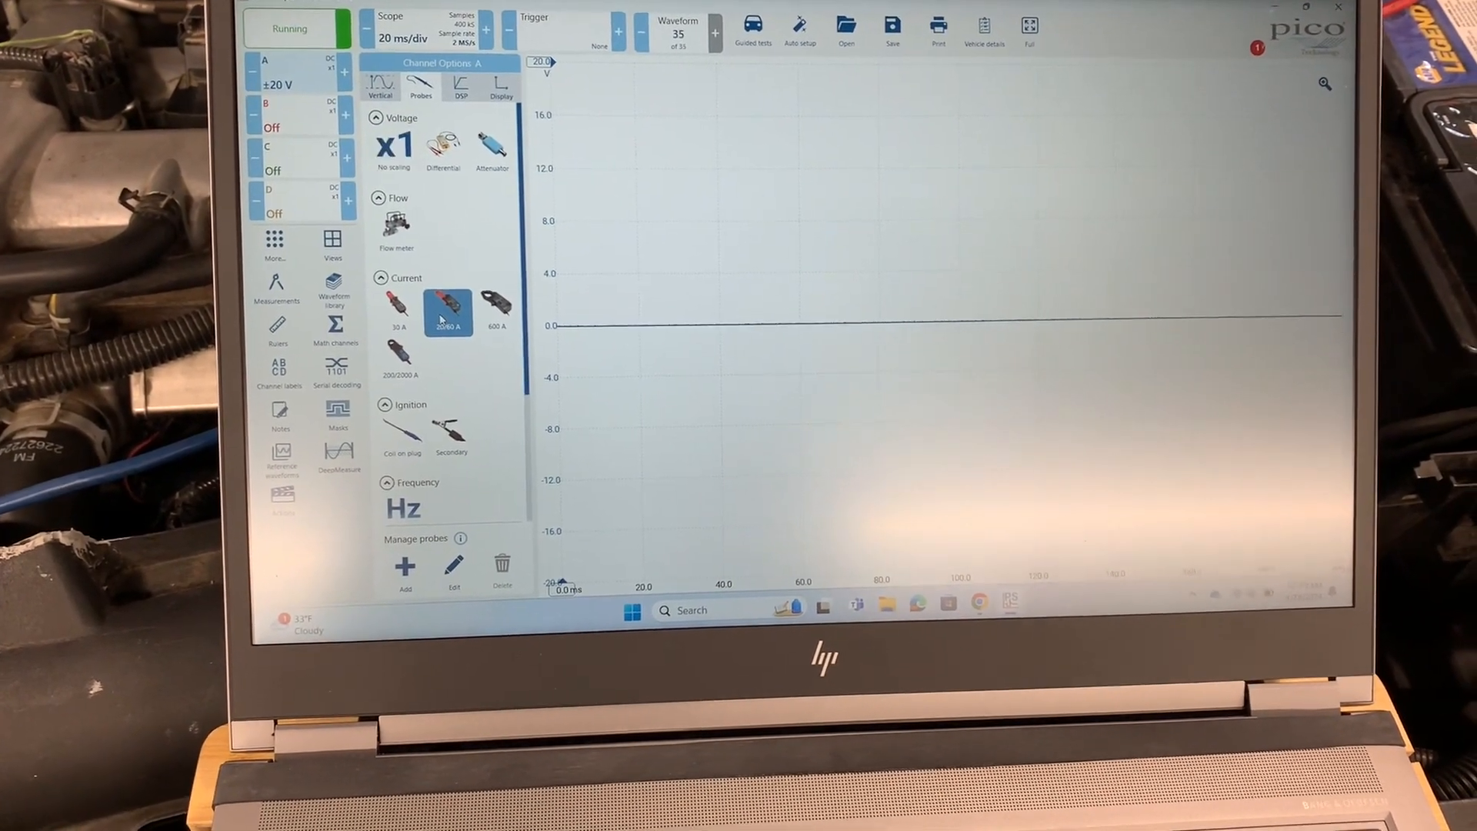
pyautogui.click(448, 310)
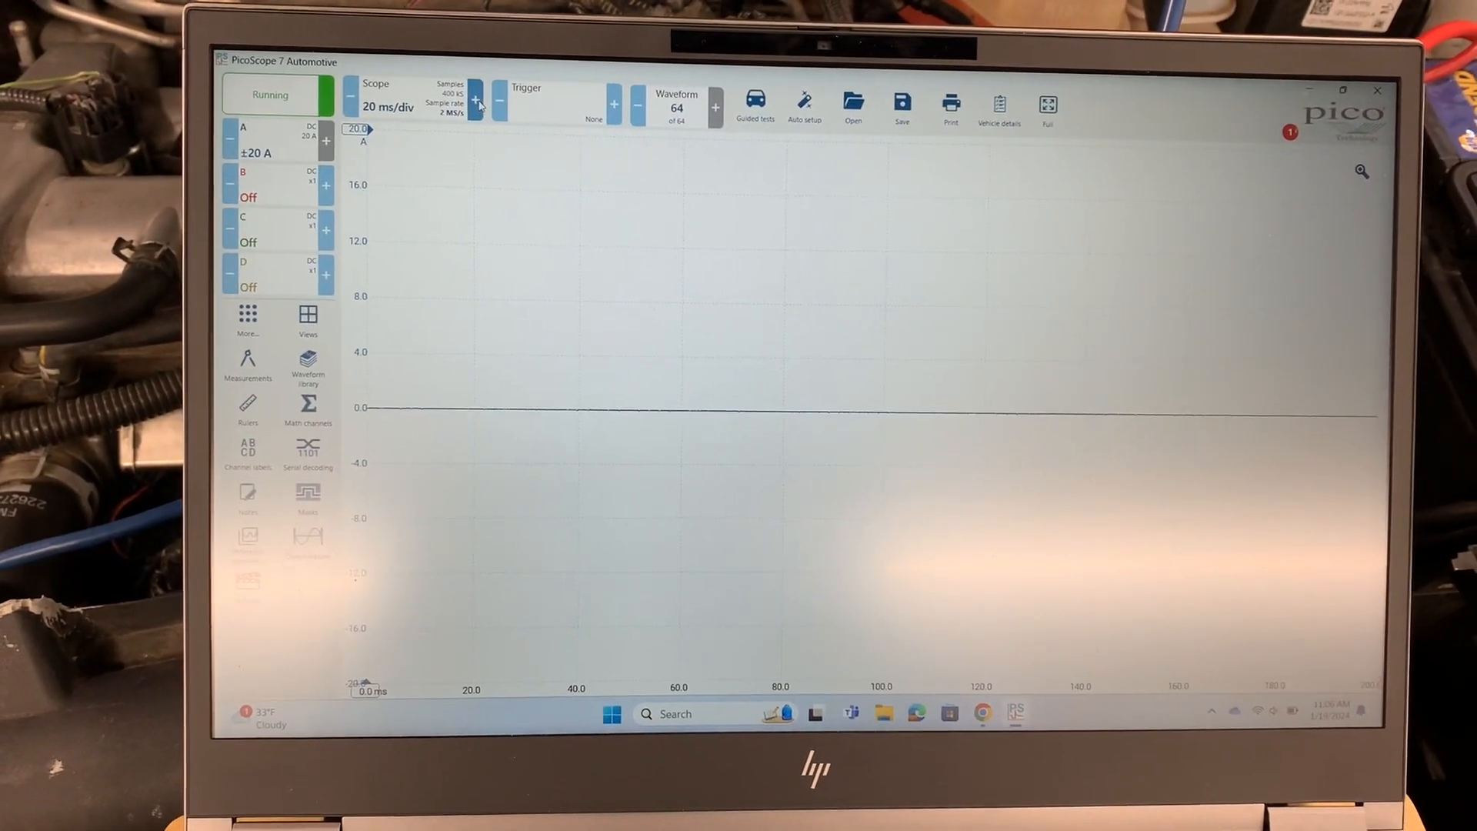
pyautogui.click(477, 102)
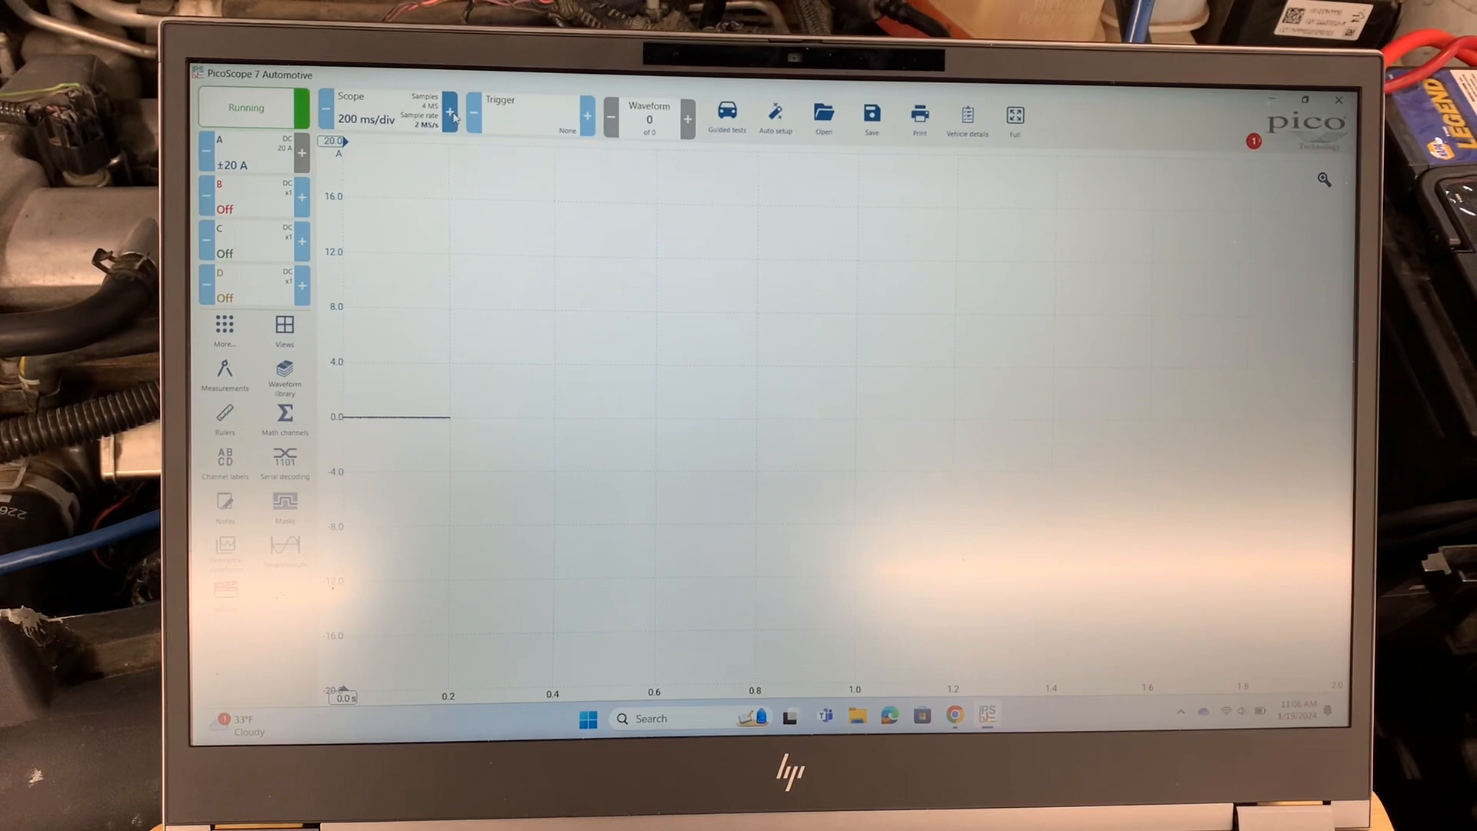
pyautogui.click(457, 115)
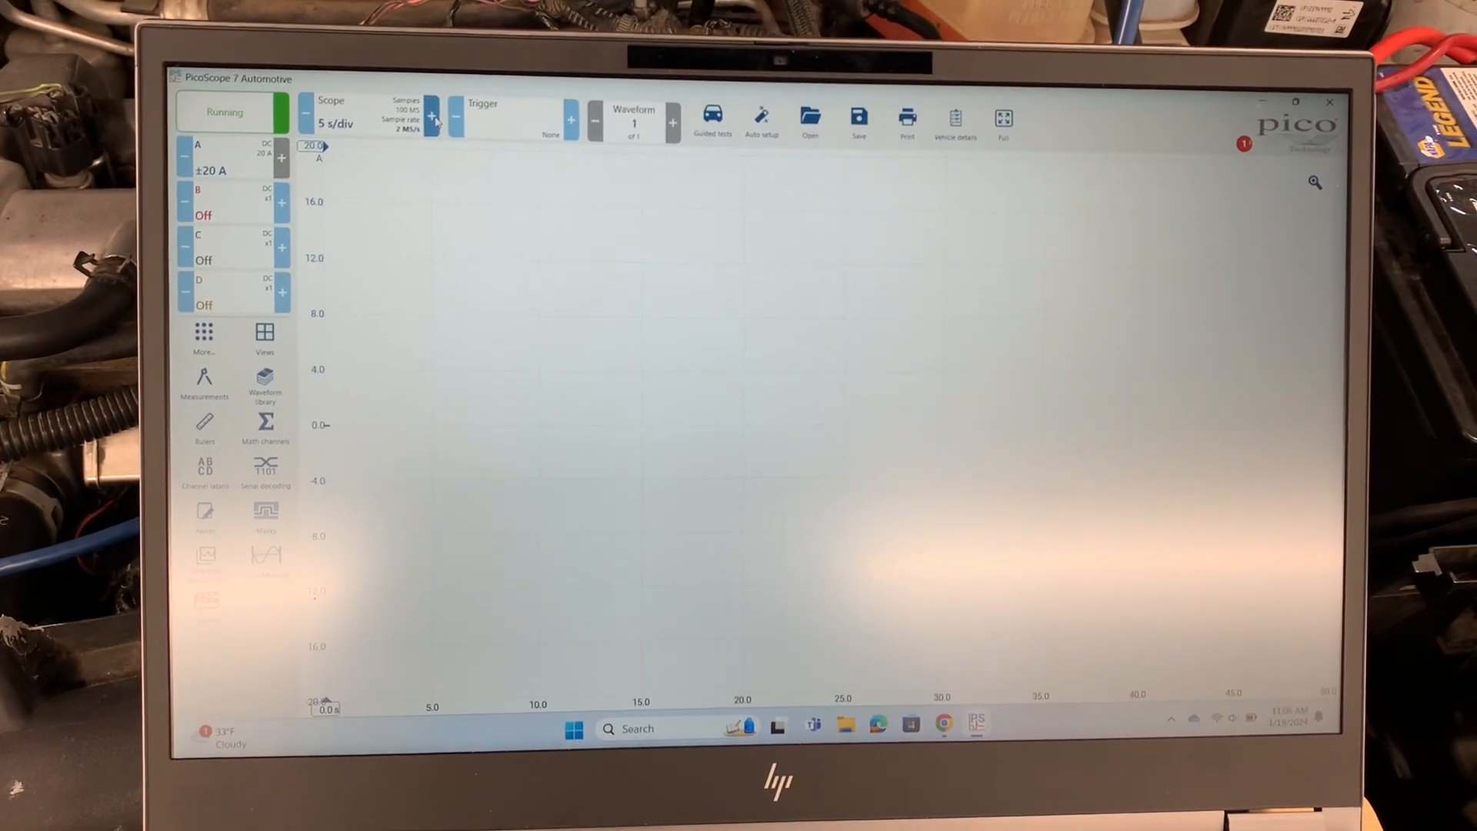
pyautogui.click(431, 114)
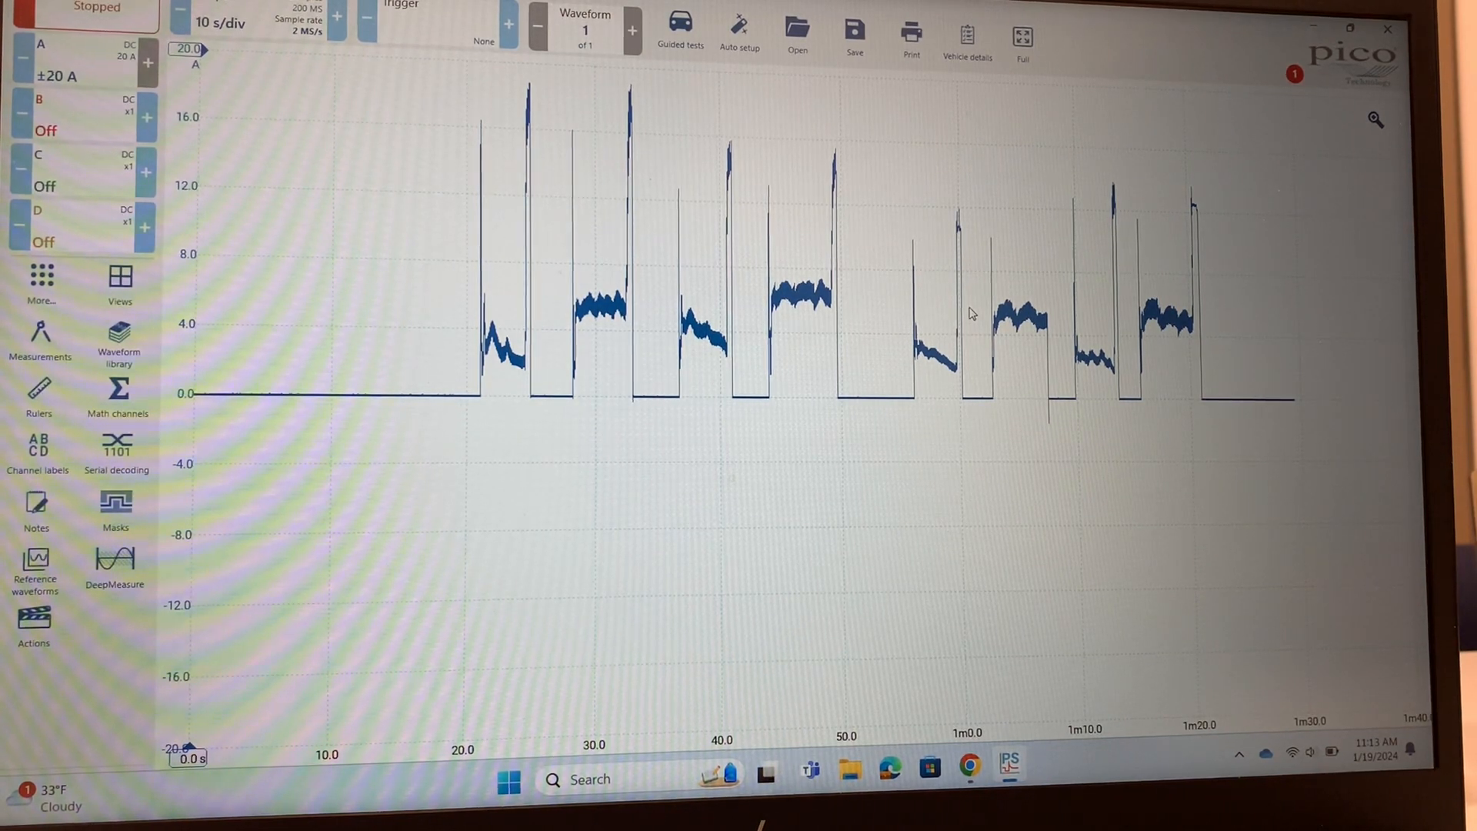
pyautogui.moveTo(981, 432)
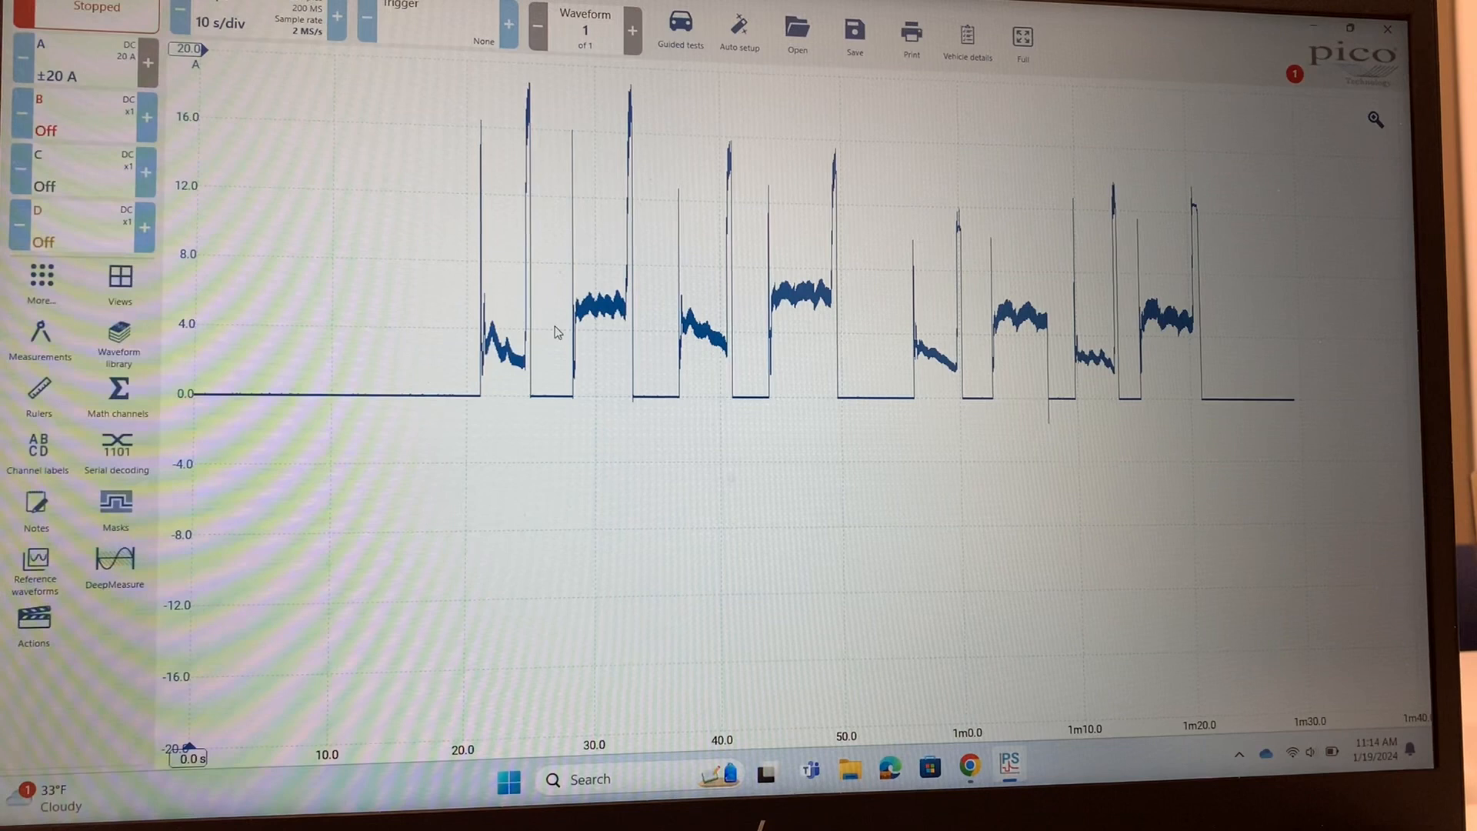
pyautogui.moveTo(747, 331)
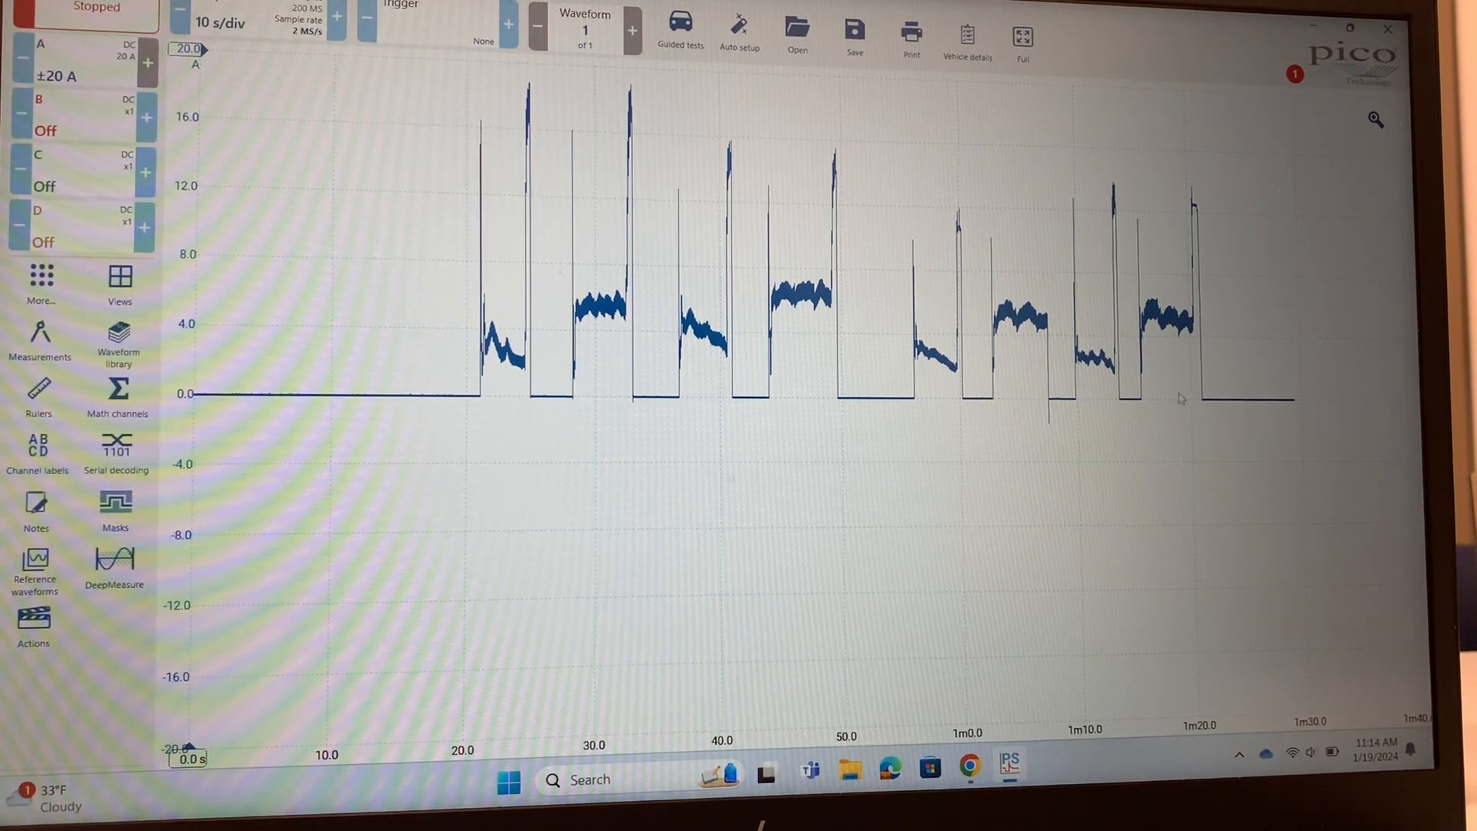
pyautogui.moveTo(696, 479)
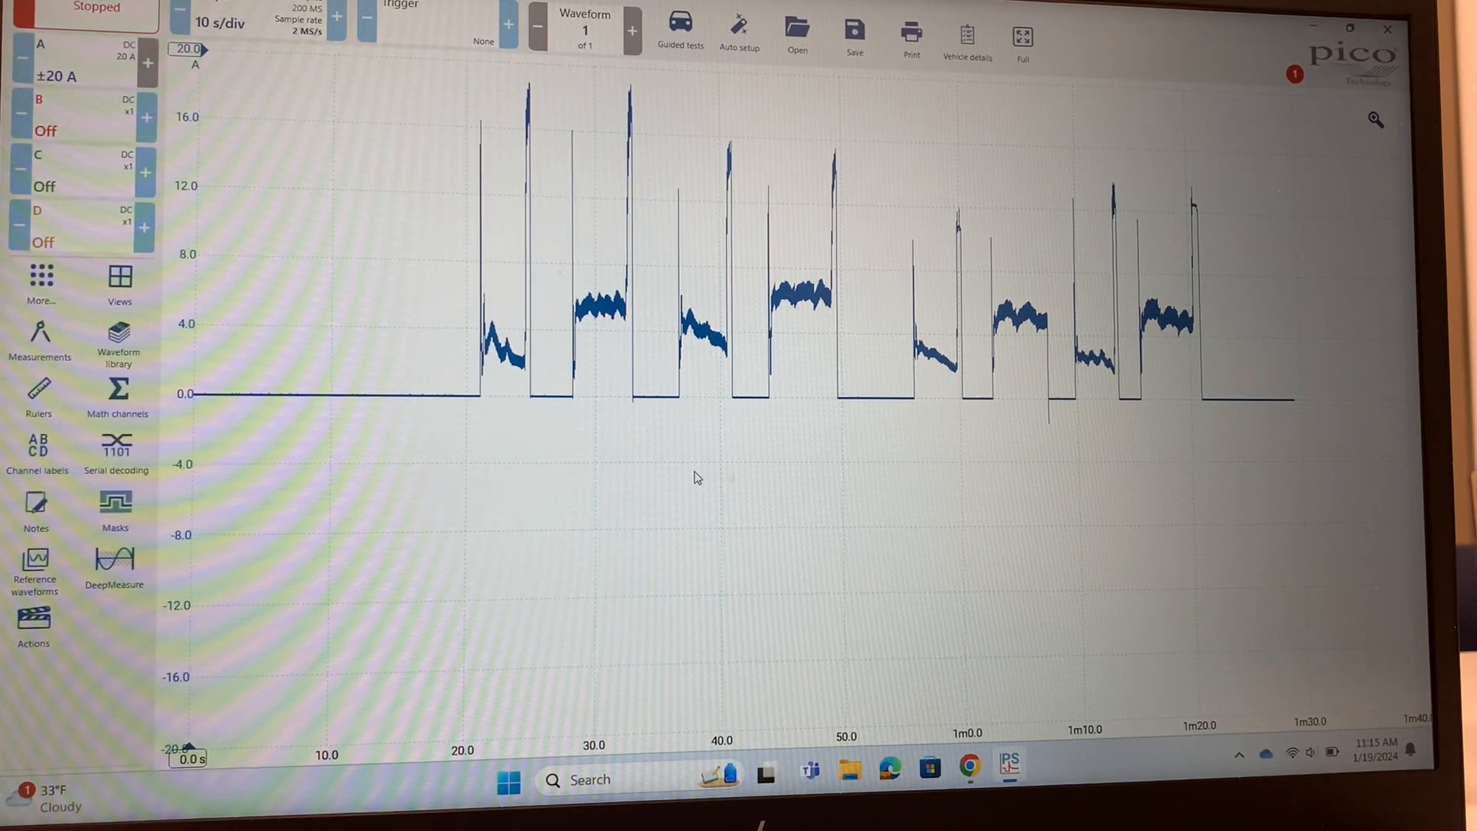
# - Activate the magnifier zoom and place a horizontal ruler reading about 15.95 A
pyautogui.click(1377, 121)
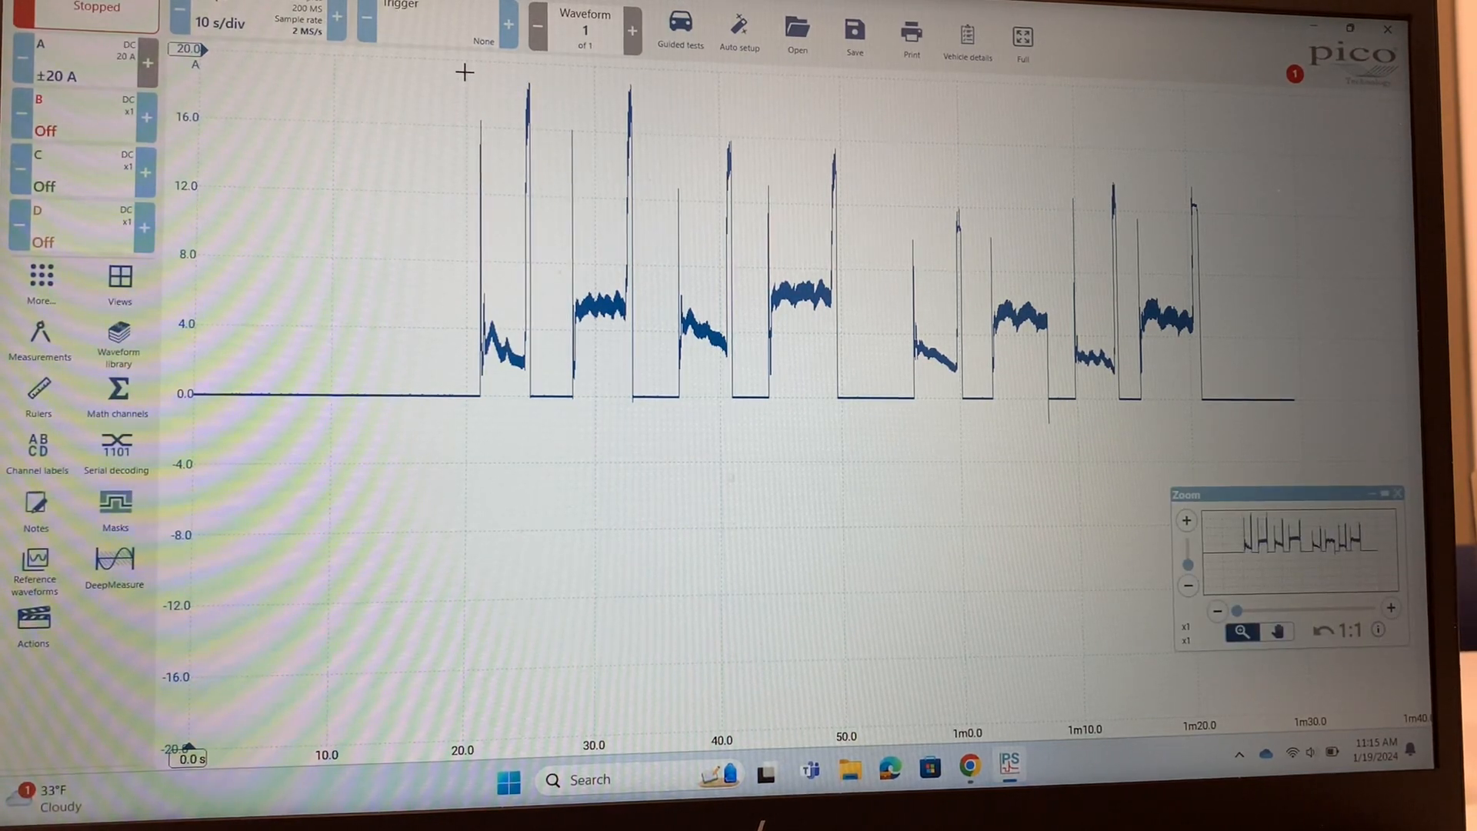
pyautogui.moveTo(465, 73); pyautogui.dragTo(540, 468)
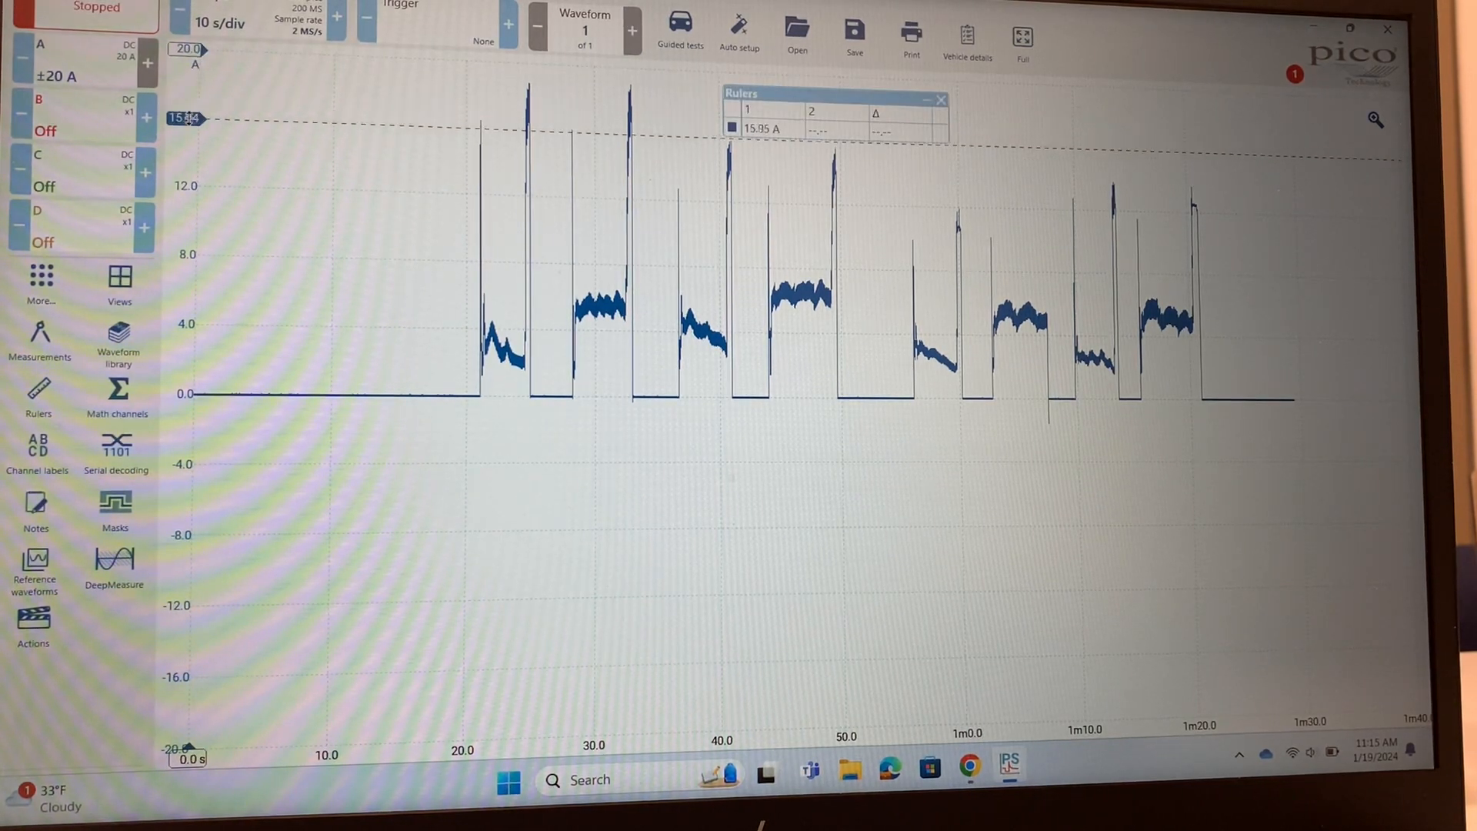
# - Drag the horizontal current ruler down through the pulse plateaus, settling at about 5.5 A
pyautogui.moveTo(184, 118); pyautogui.dragTo(197, 285)
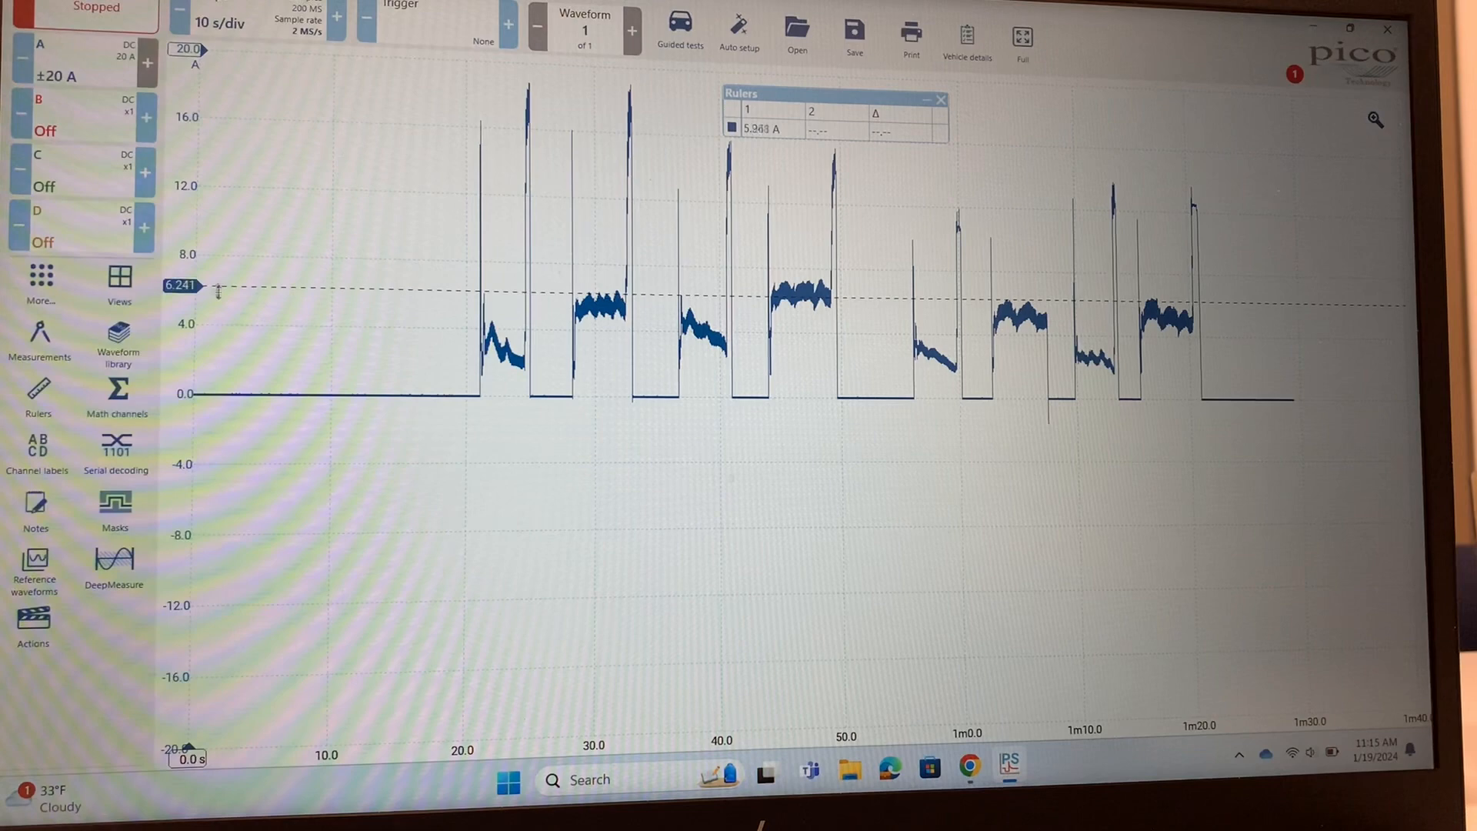
pyautogui.moveTo(198, 287); pyautogui.dragTo(197, 351)
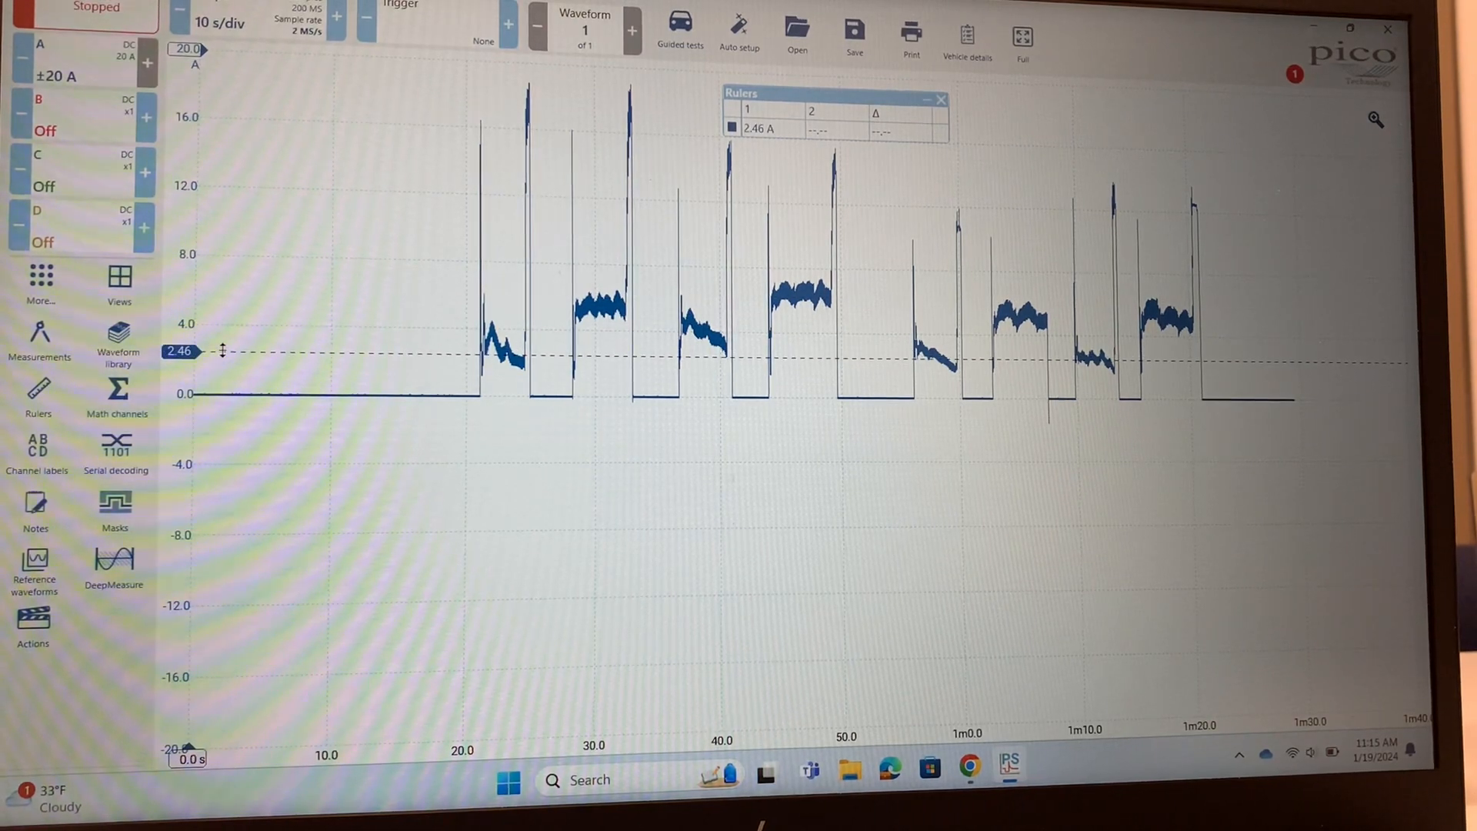
pyautogui.moveTo(184, 351); pyautogui.dragTo(183, 337)
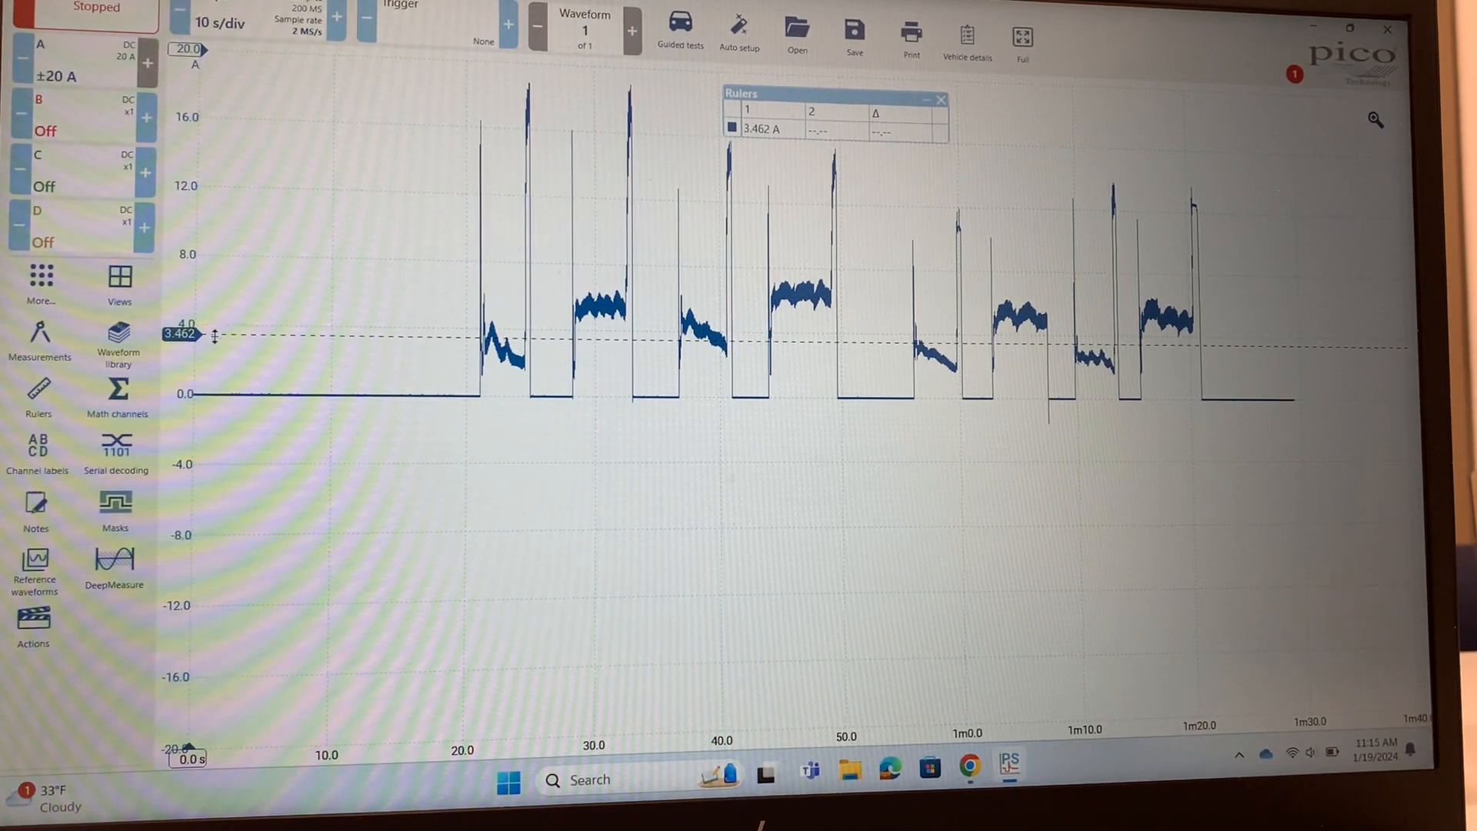
pyautogui.moveTo(184, 336); pyautogui.dragTo(184, 351)
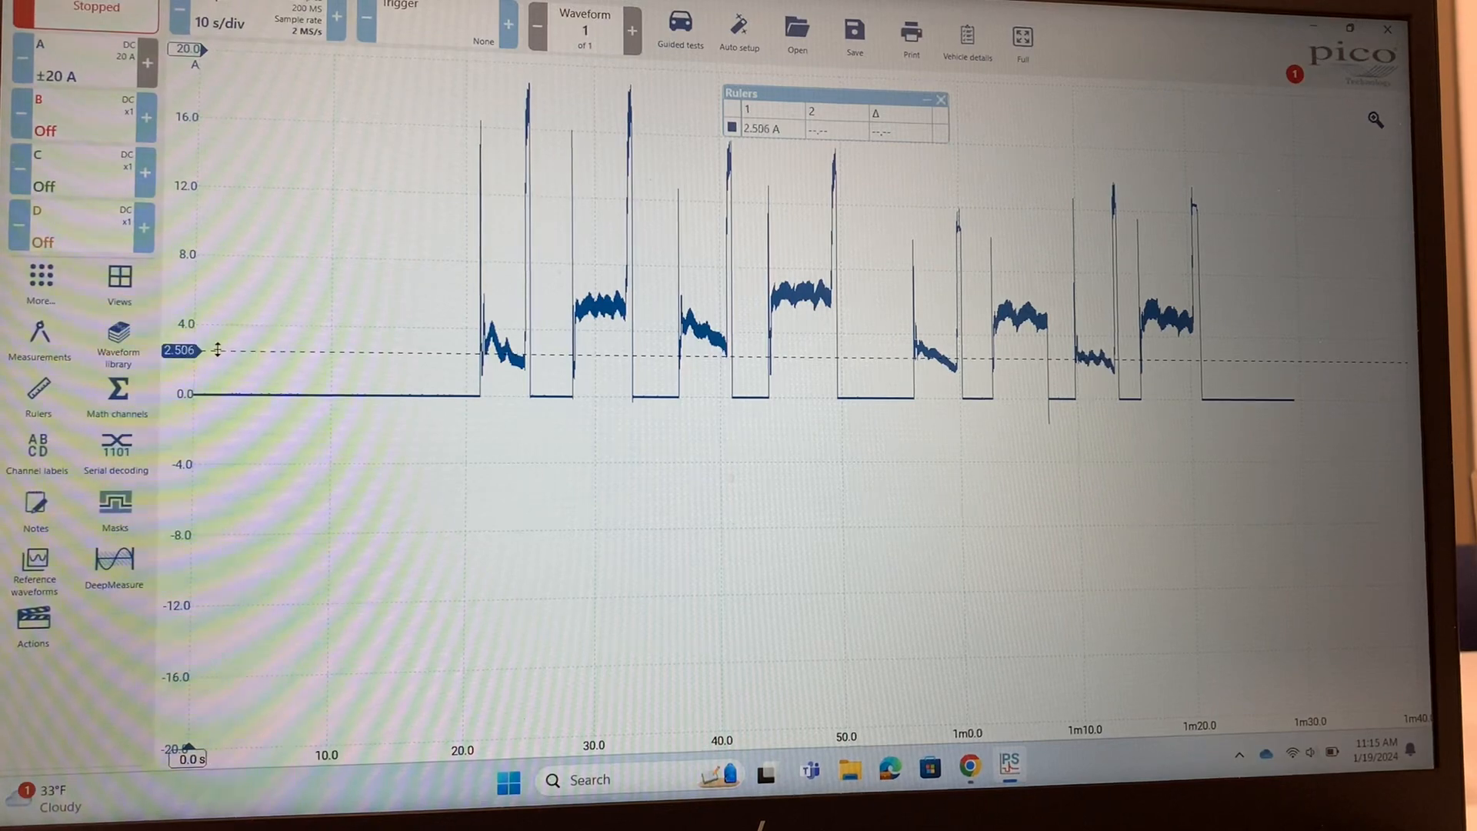
pyautogui.moveTo(181, 351); pyautogui.dragTo(181, 340)
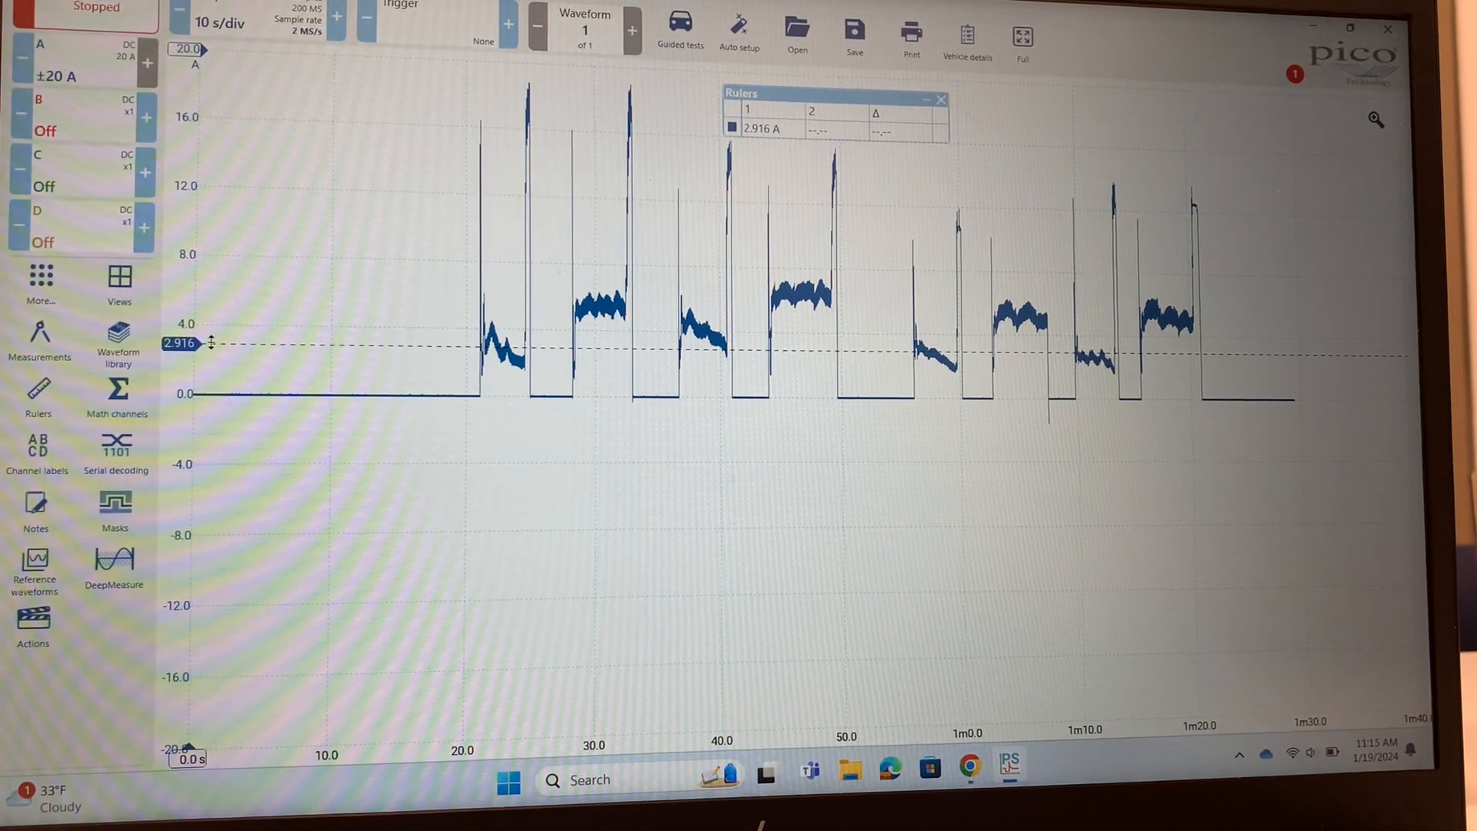
pyautogui.moveTo(188, 342); pyautogui.dragTo(188, 299)
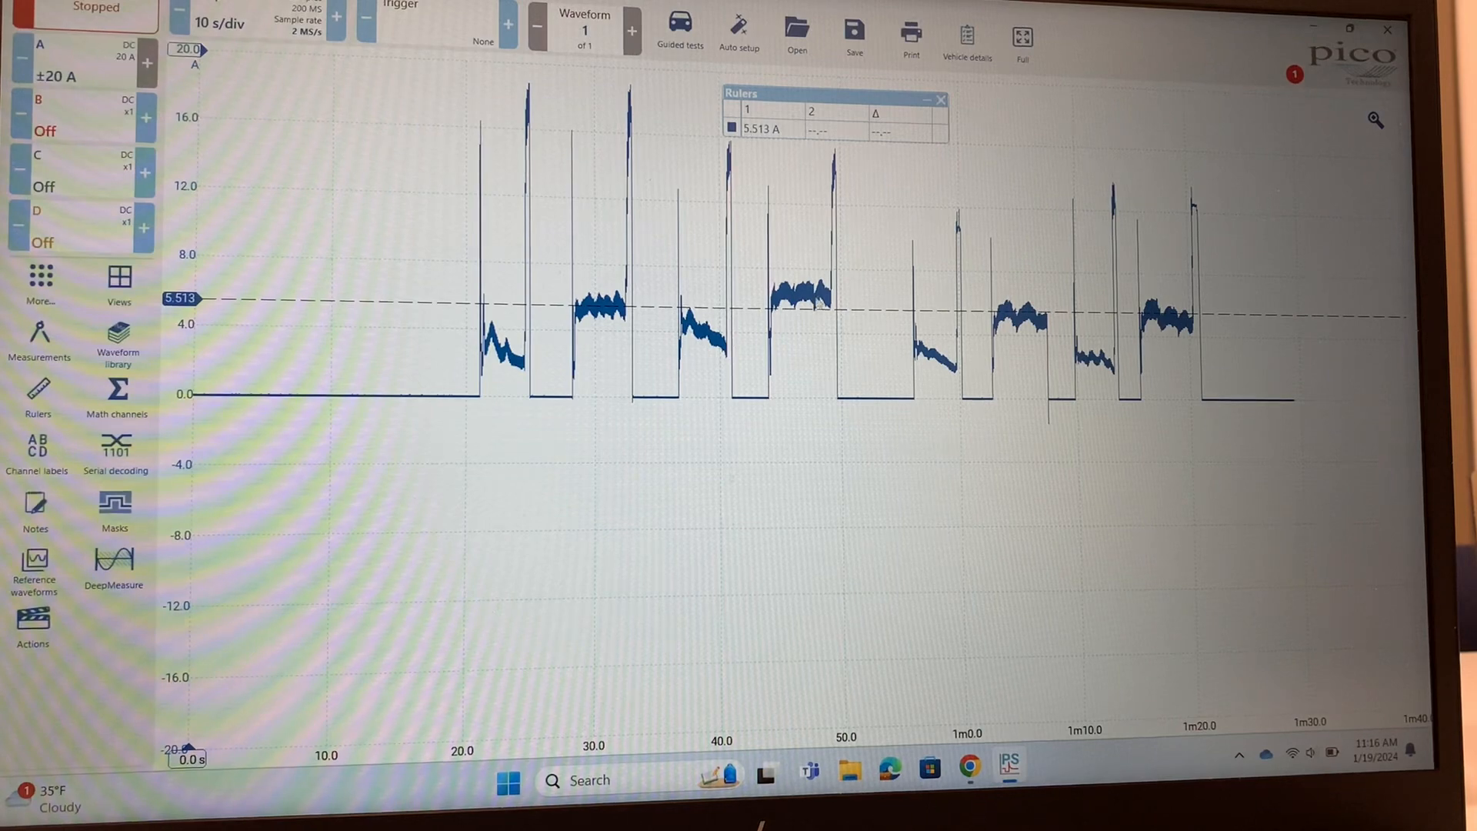
pyautogui.moveTo(745, 329)
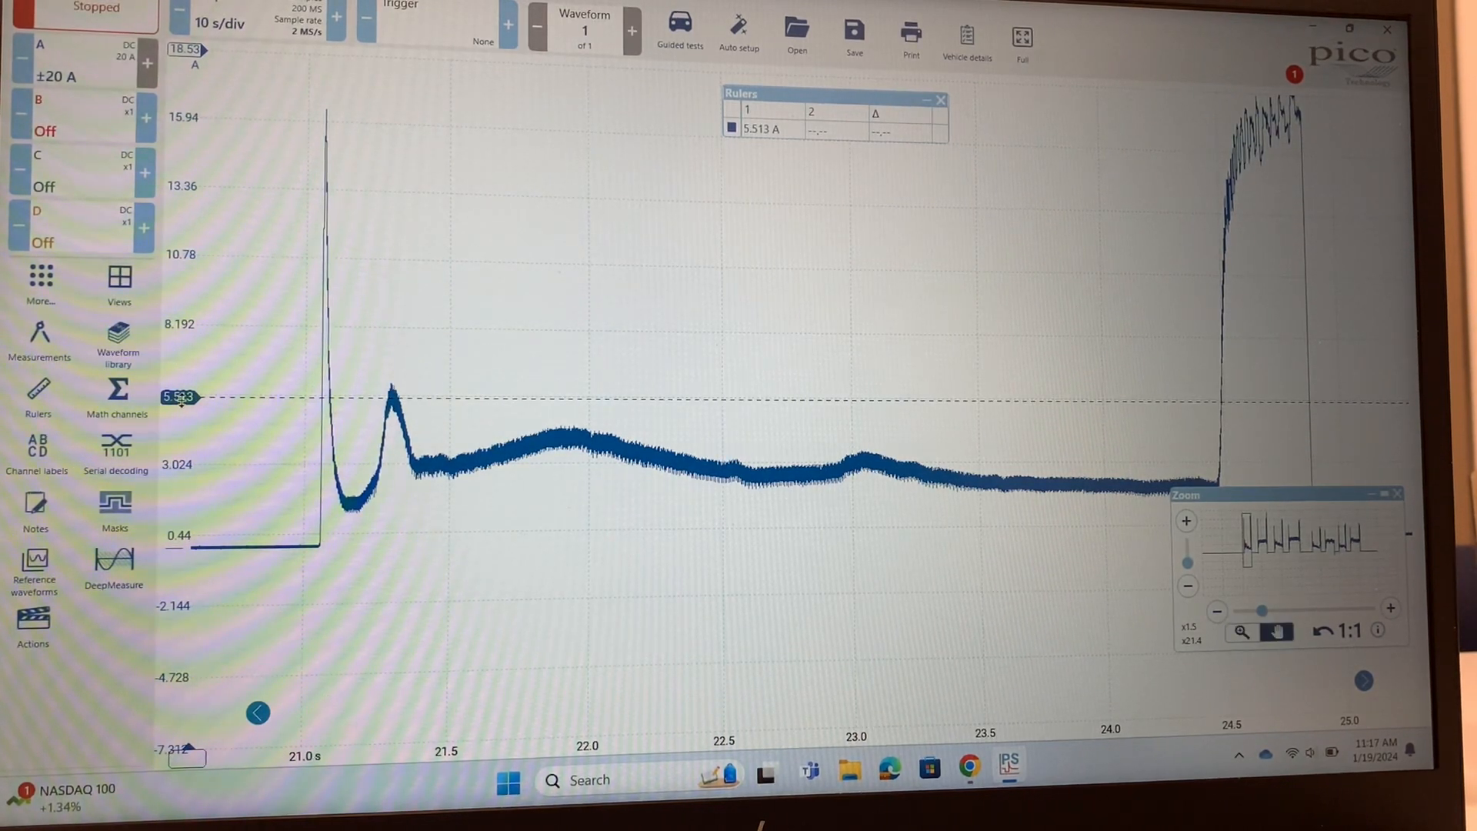
# - Drag the current ruler off the graph and bring up the Add Measurement list
pyautogui.moveTo(179, 397); pyautogui.dragTo(177, 470)
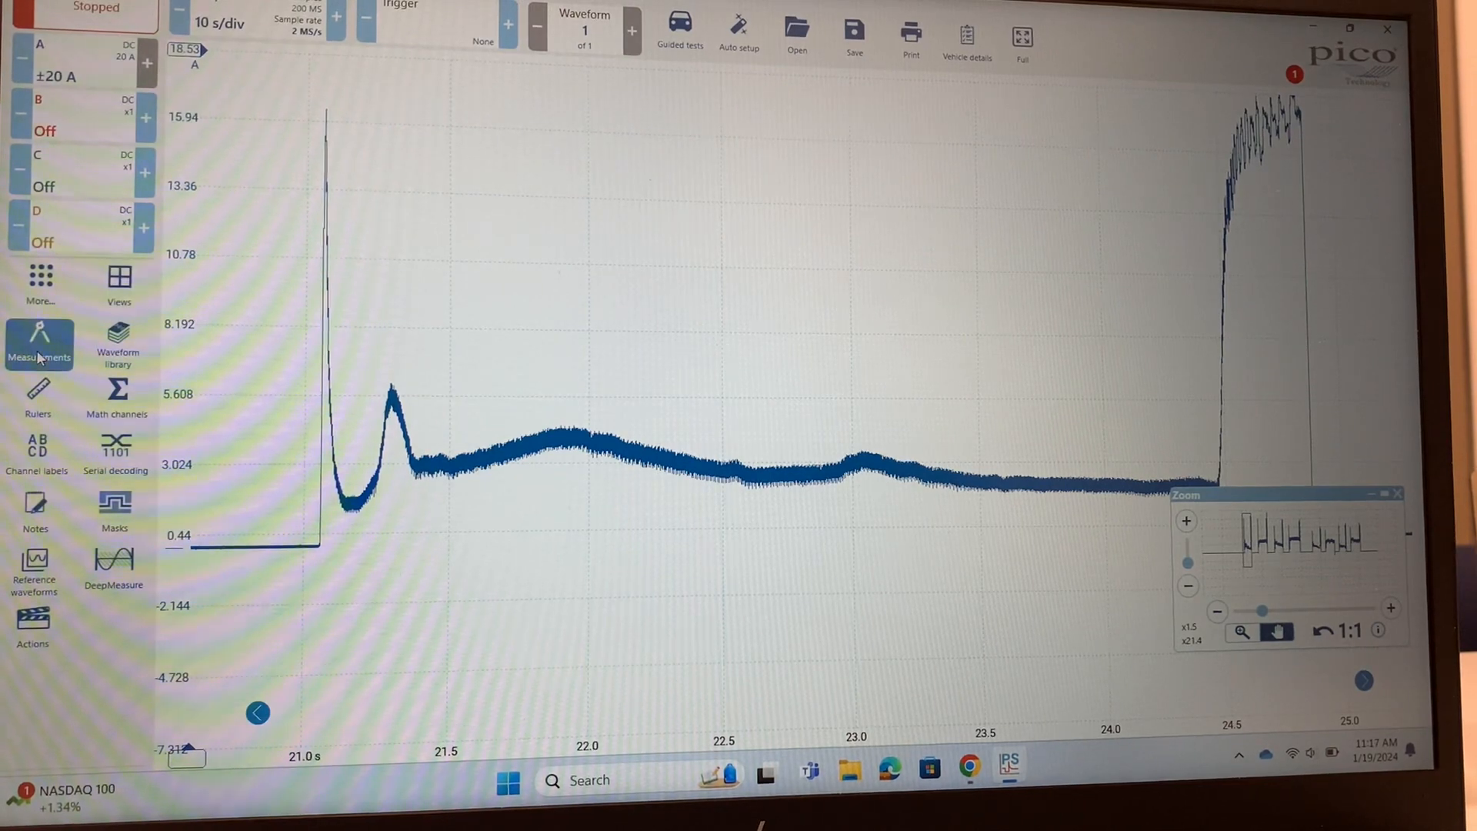
pyautogui.click(39, 343)
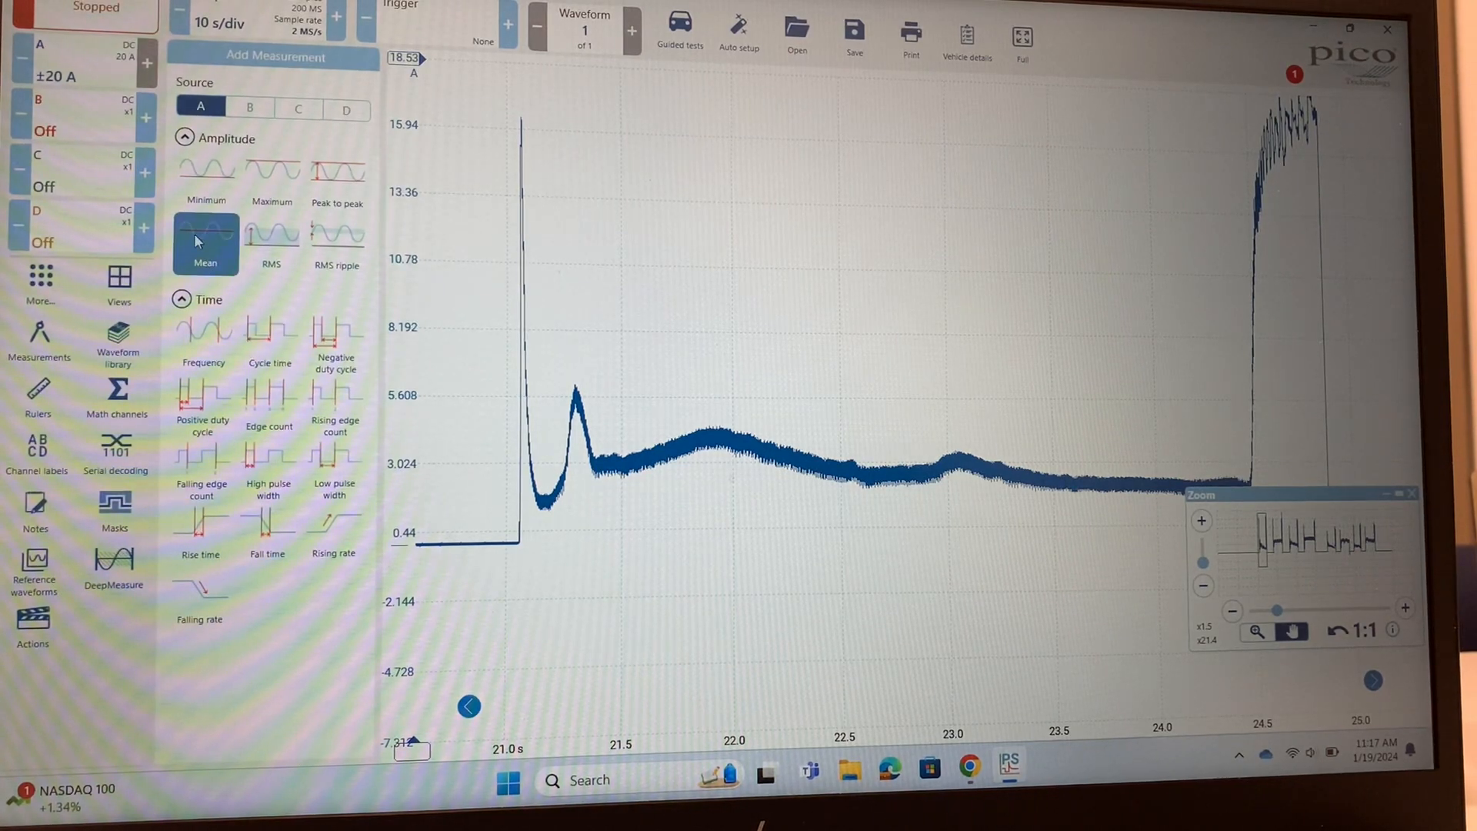
# - Add a channel A Mean measurement and move the second time ruler to about 22.13 s
pyautogui.click(205, 237)
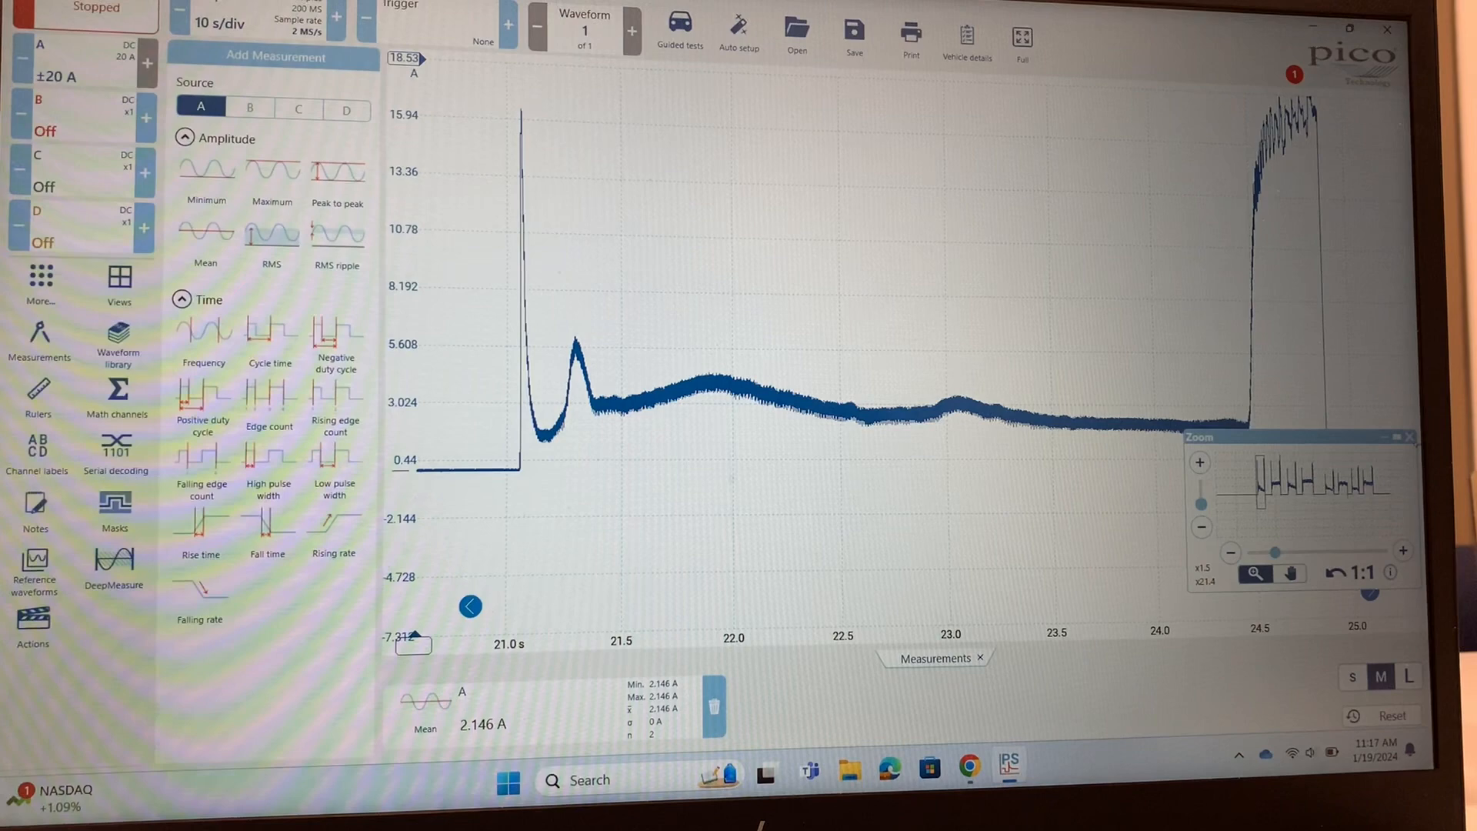
pyautogui.moveTo(587, 463)
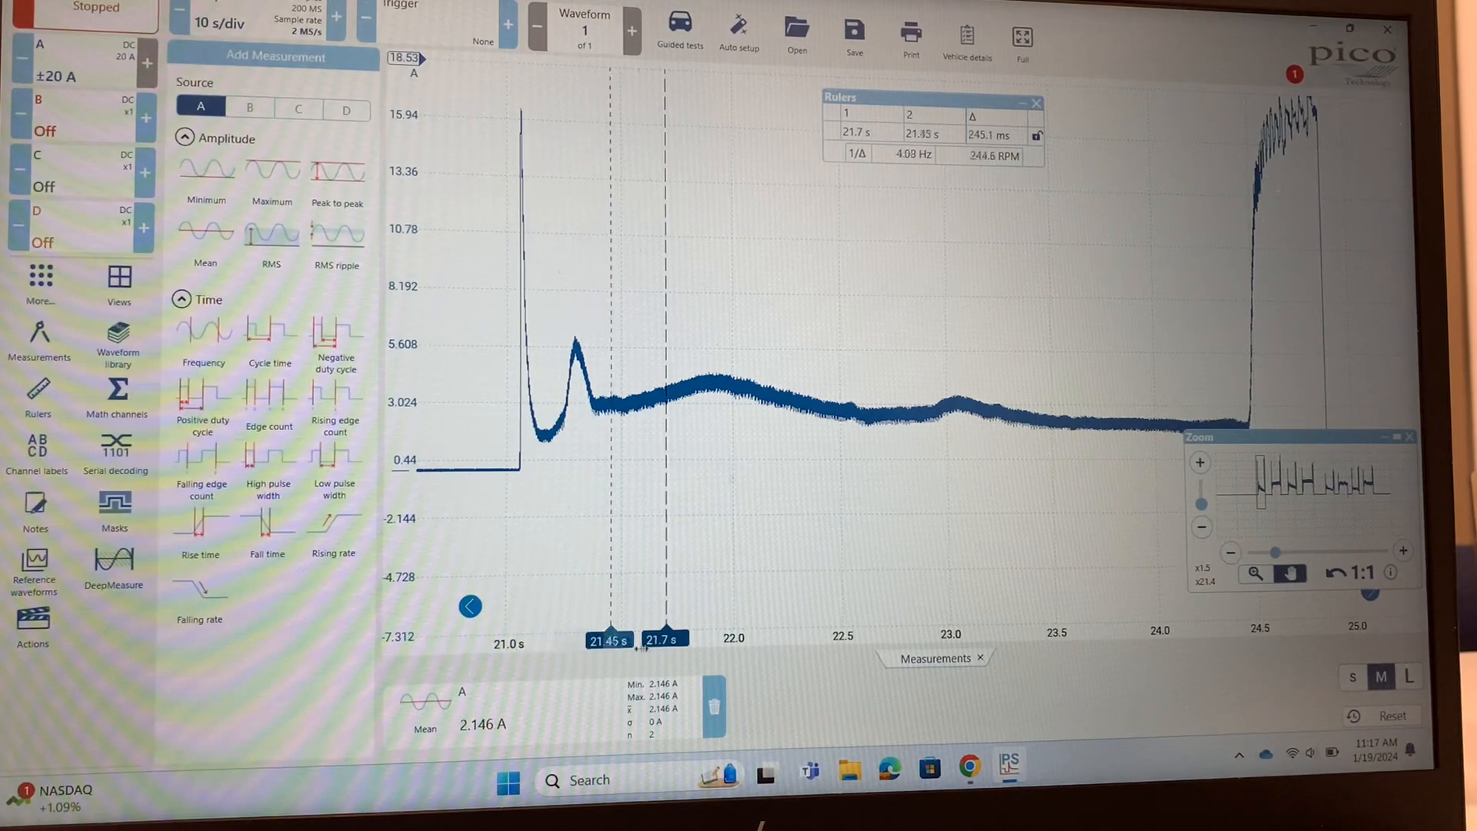
pyautogui.moveTo(640, 640); pyautogui.dragTo(748, 638)
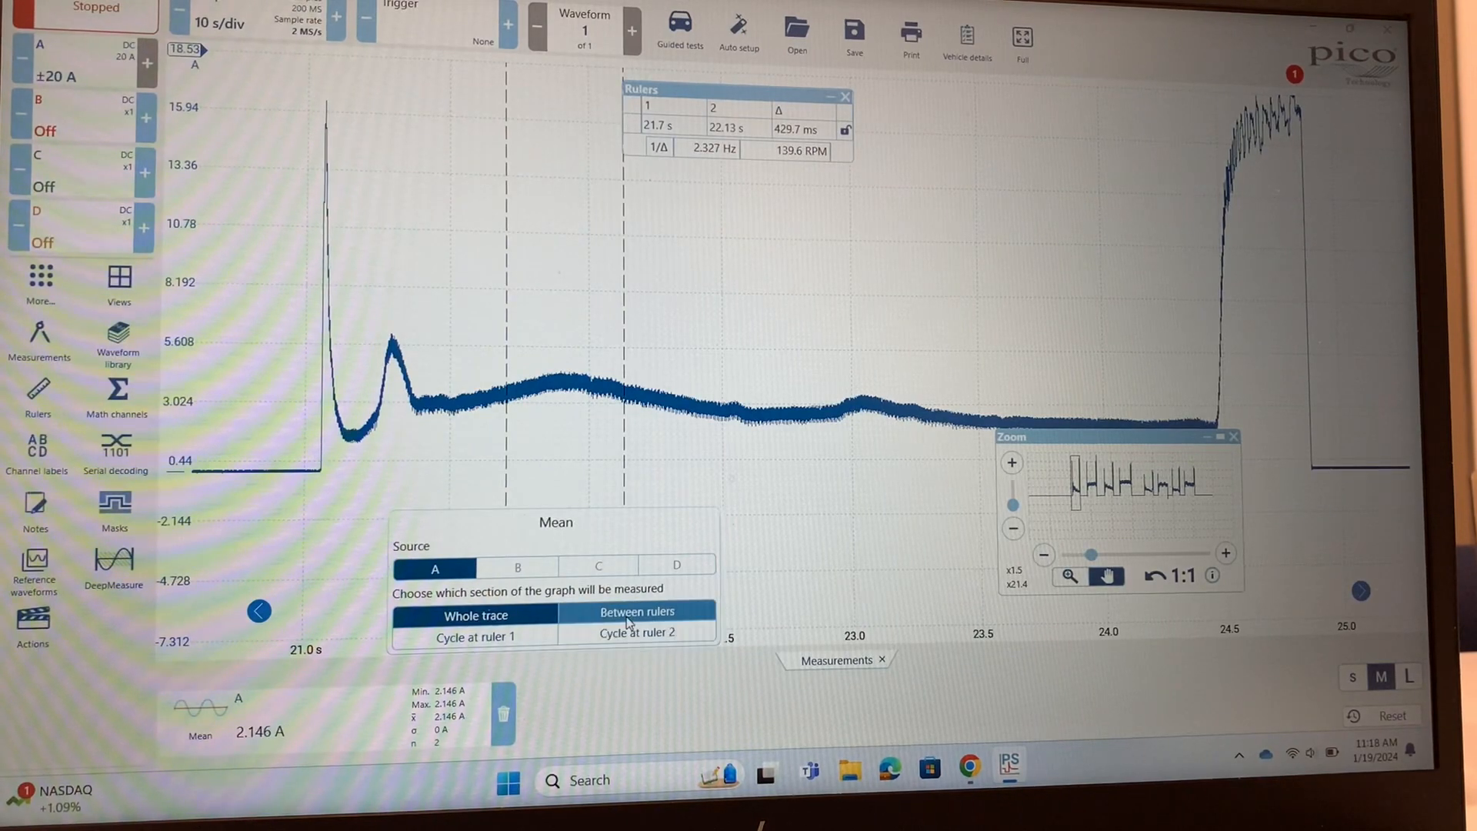
# - Set the Mean measurement to Between rulers and move ruler 1 to about 22.53 s
pyautogui.click(637, 611)
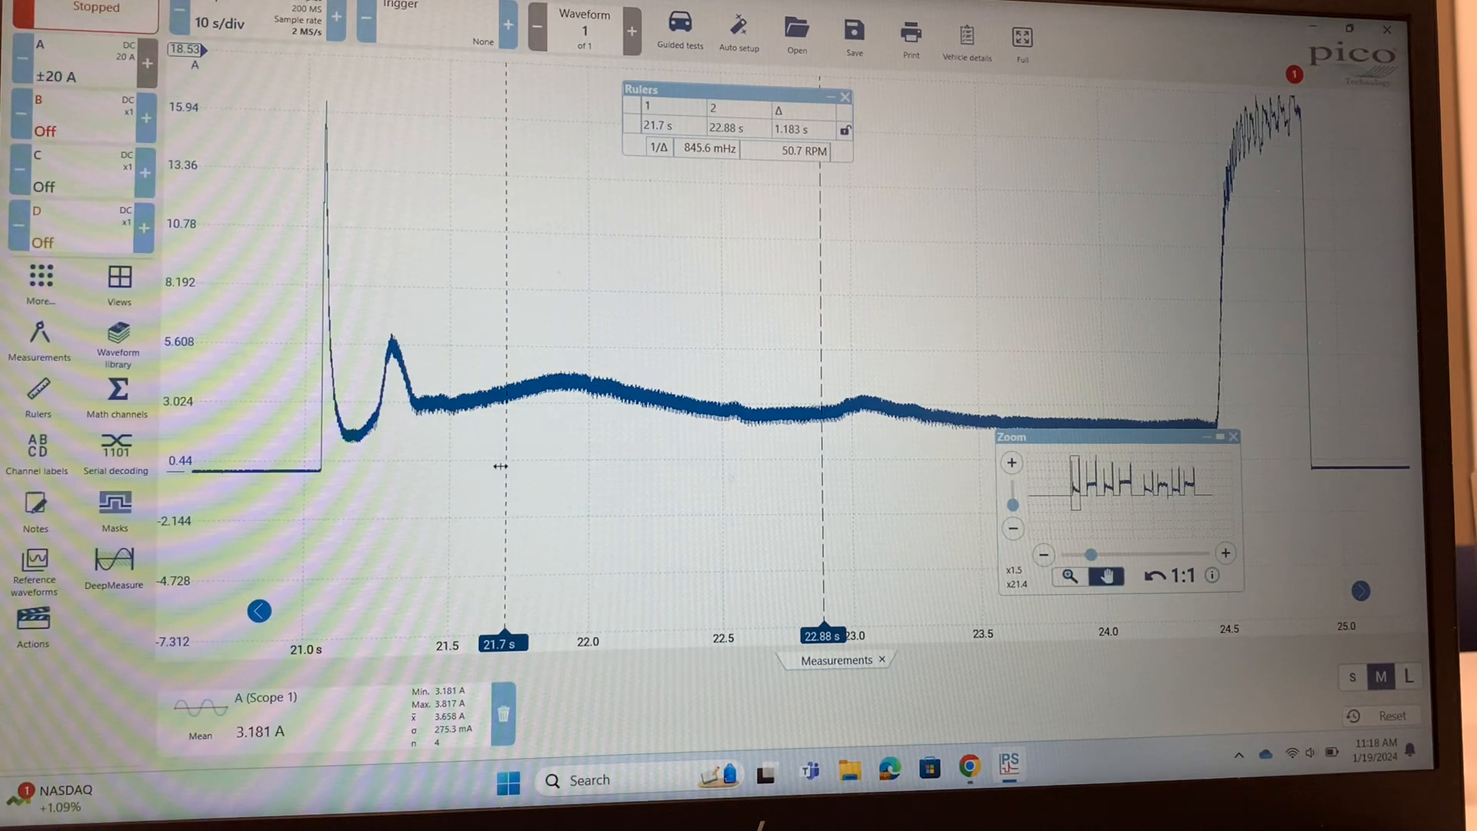
pyautogui.moveTo(502, 466); pyautogui.dragTo(728, 463)
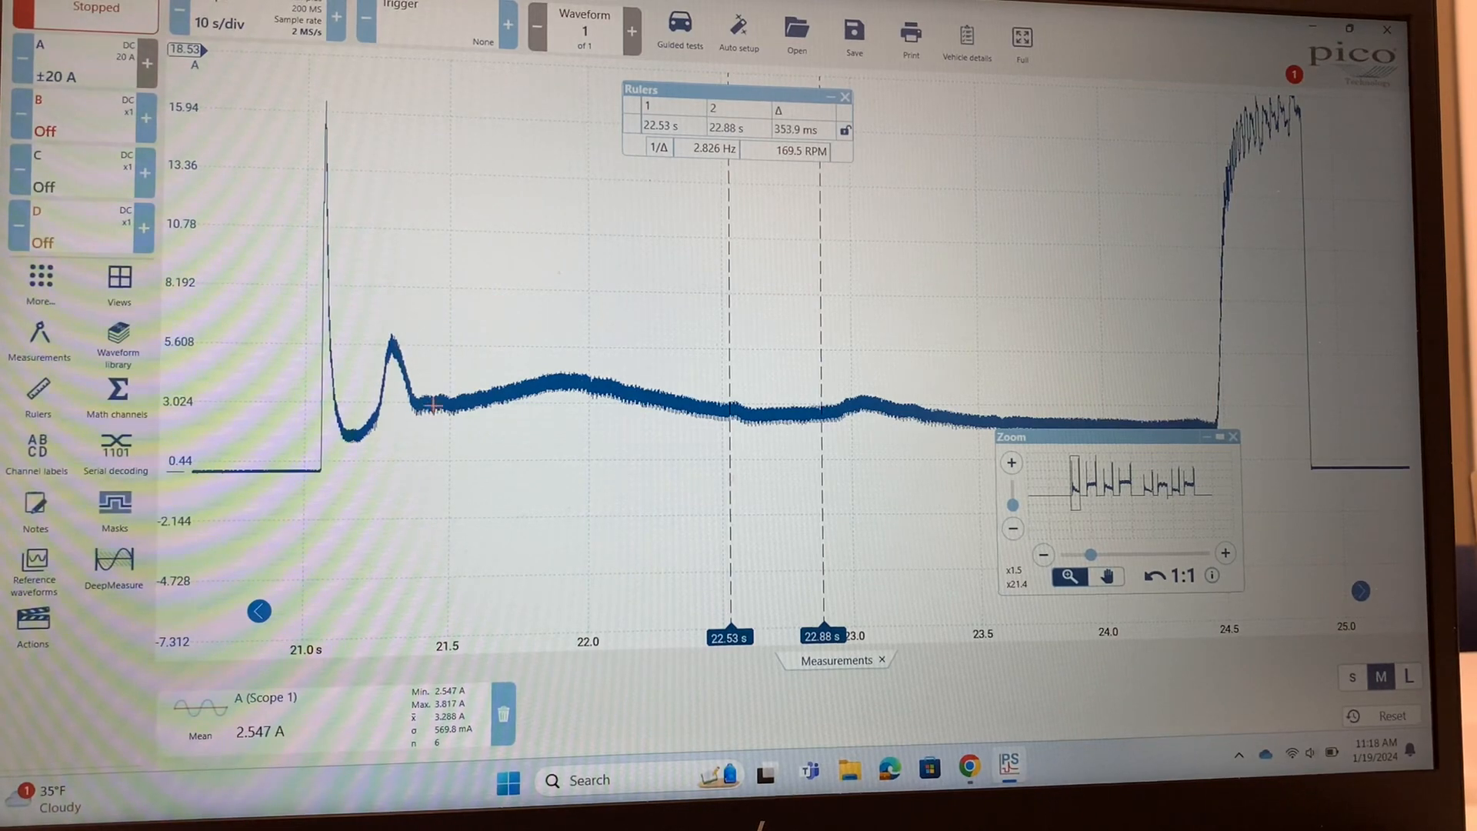
pyautogui.moveTo(395, 391)
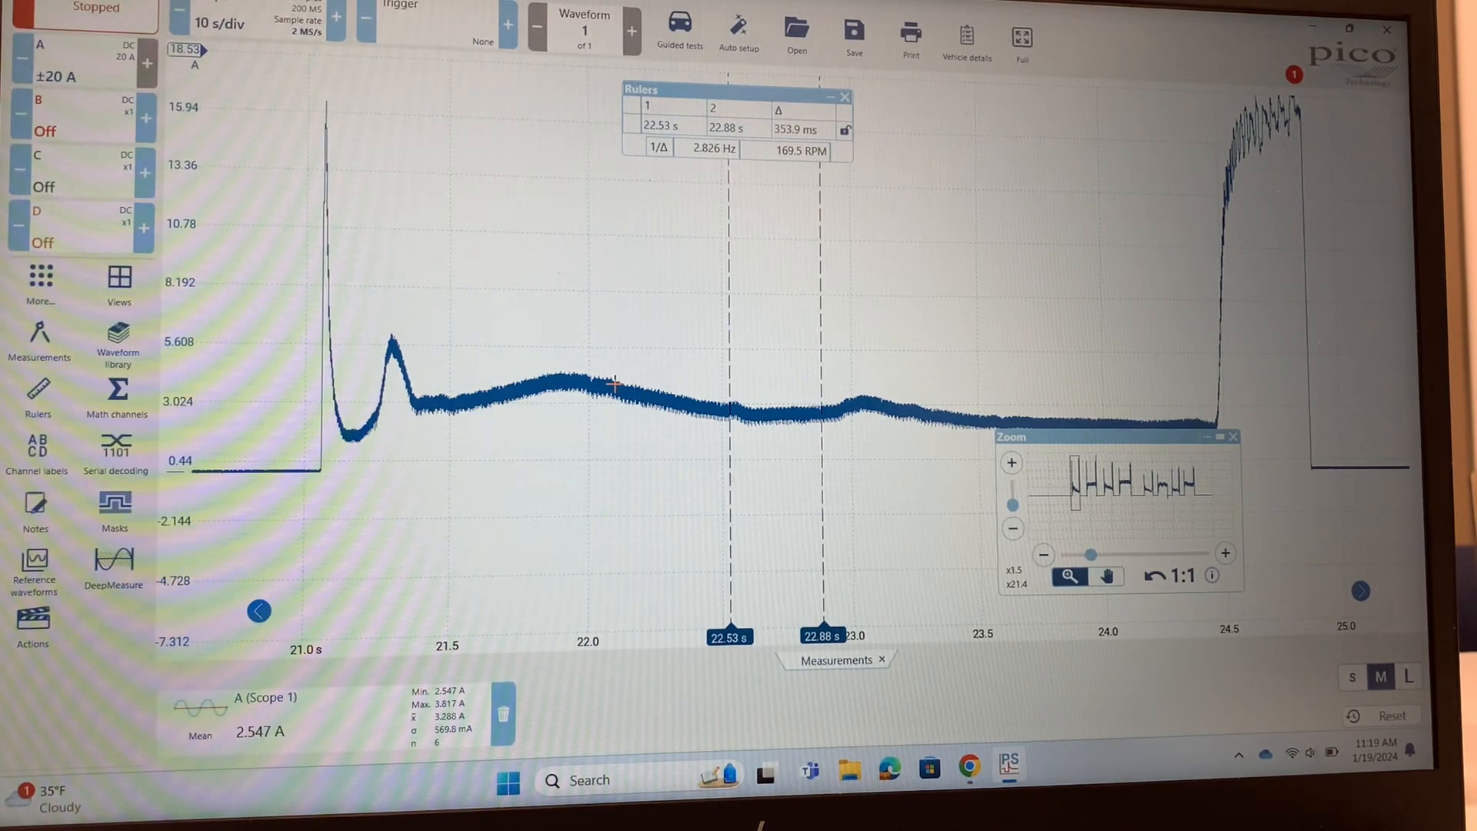
pyautogui.moveTo(521, 308)
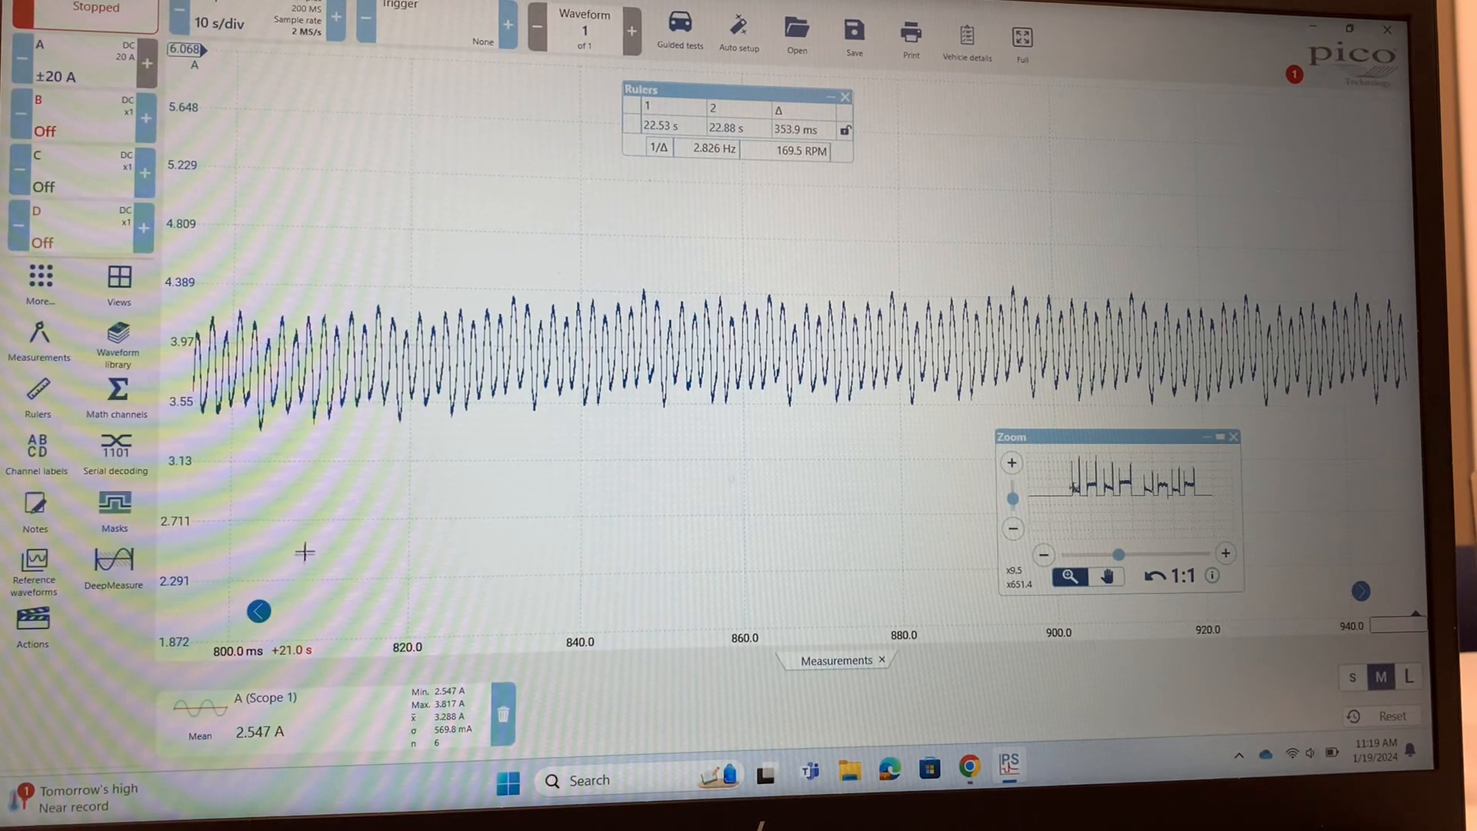
# - Place the time rulers on adjacent ripple peaks at 21850.2 ms and 21865.8 ms
pyautogui.click(1106, 577)
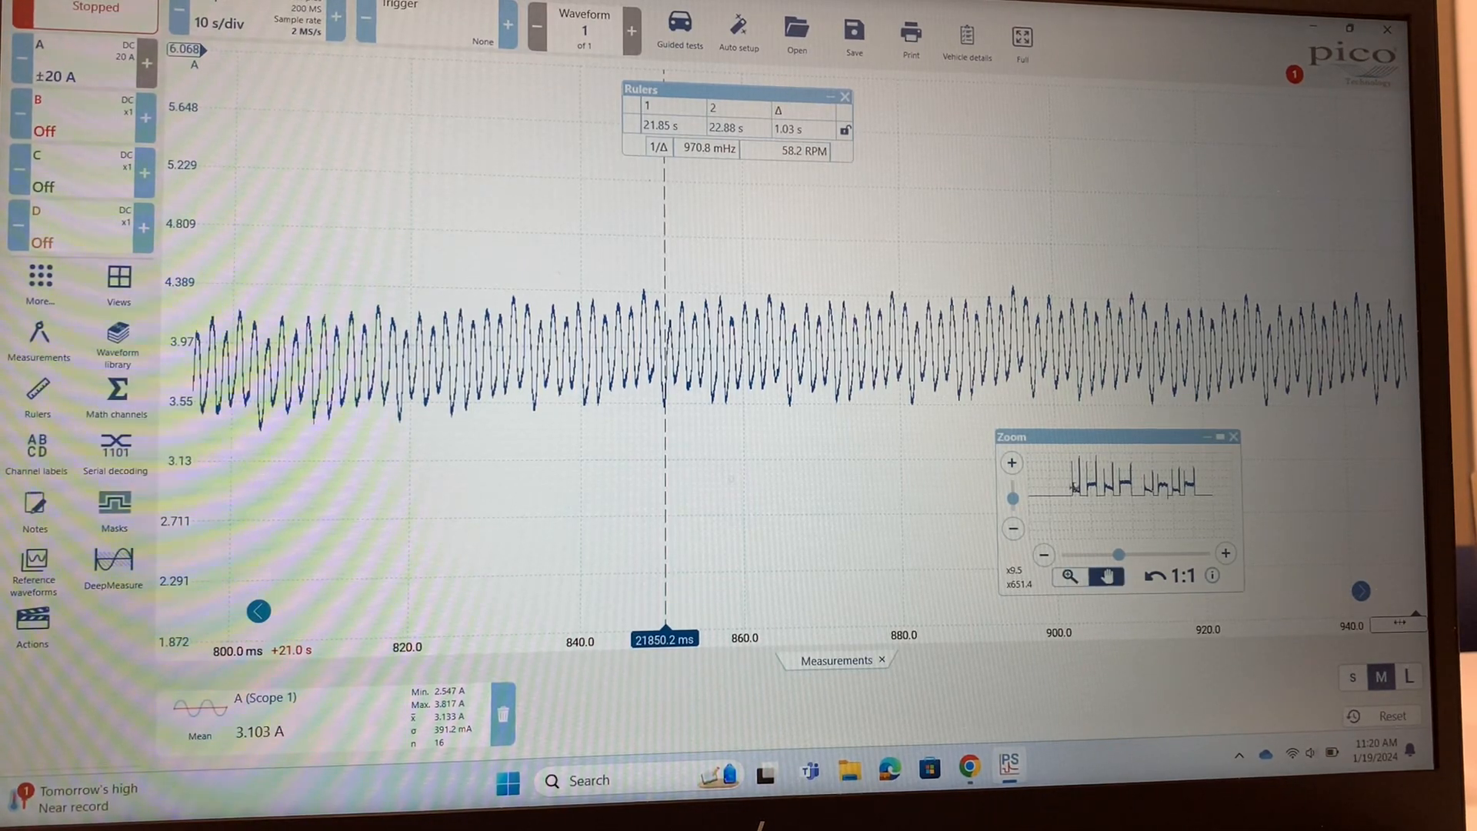
pyautogui.moveTo(664, 628); pyautogui.dragTo(828, 627)
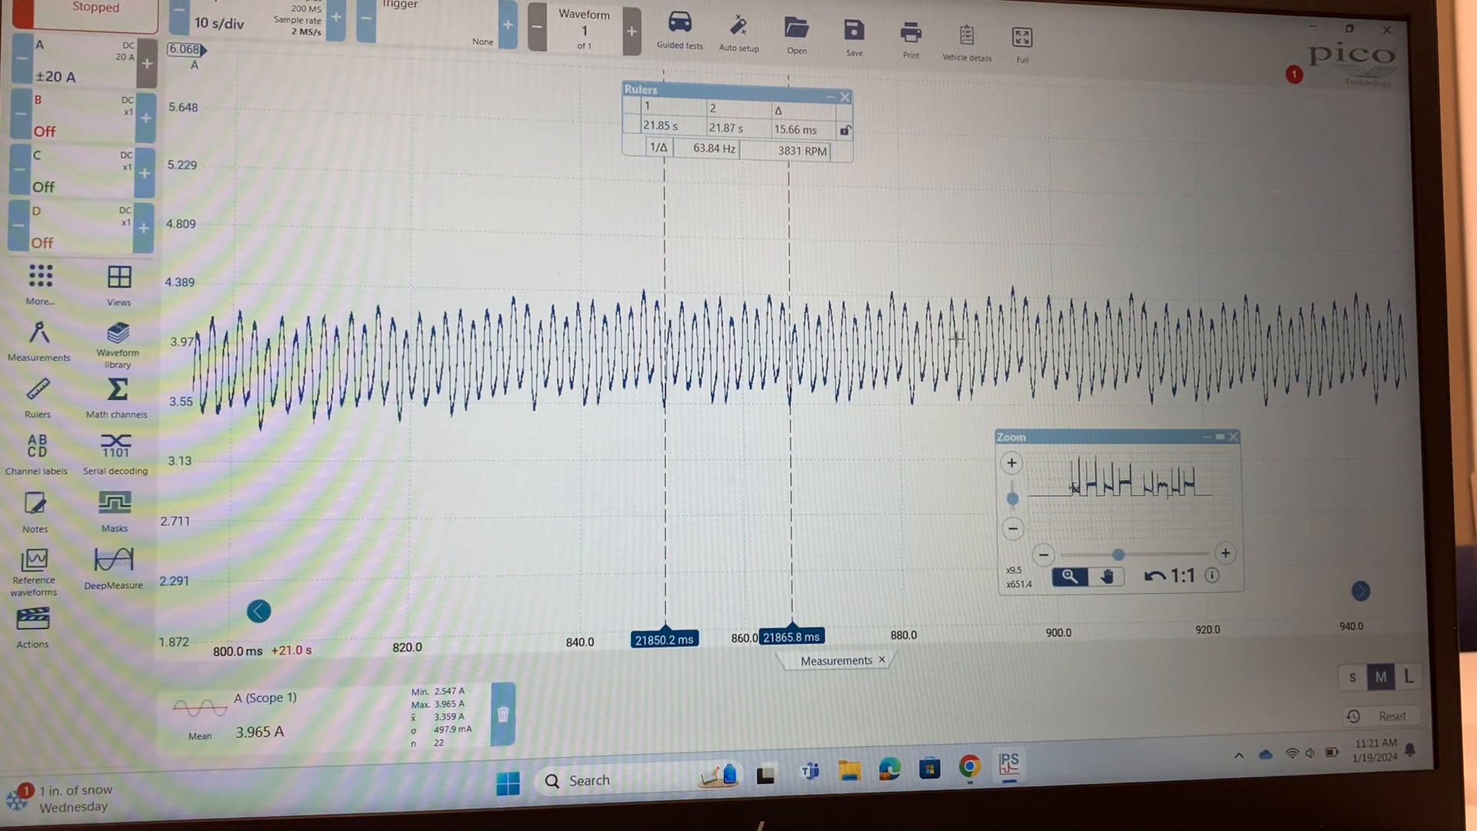
pyautogui.moveTo(985, 356)
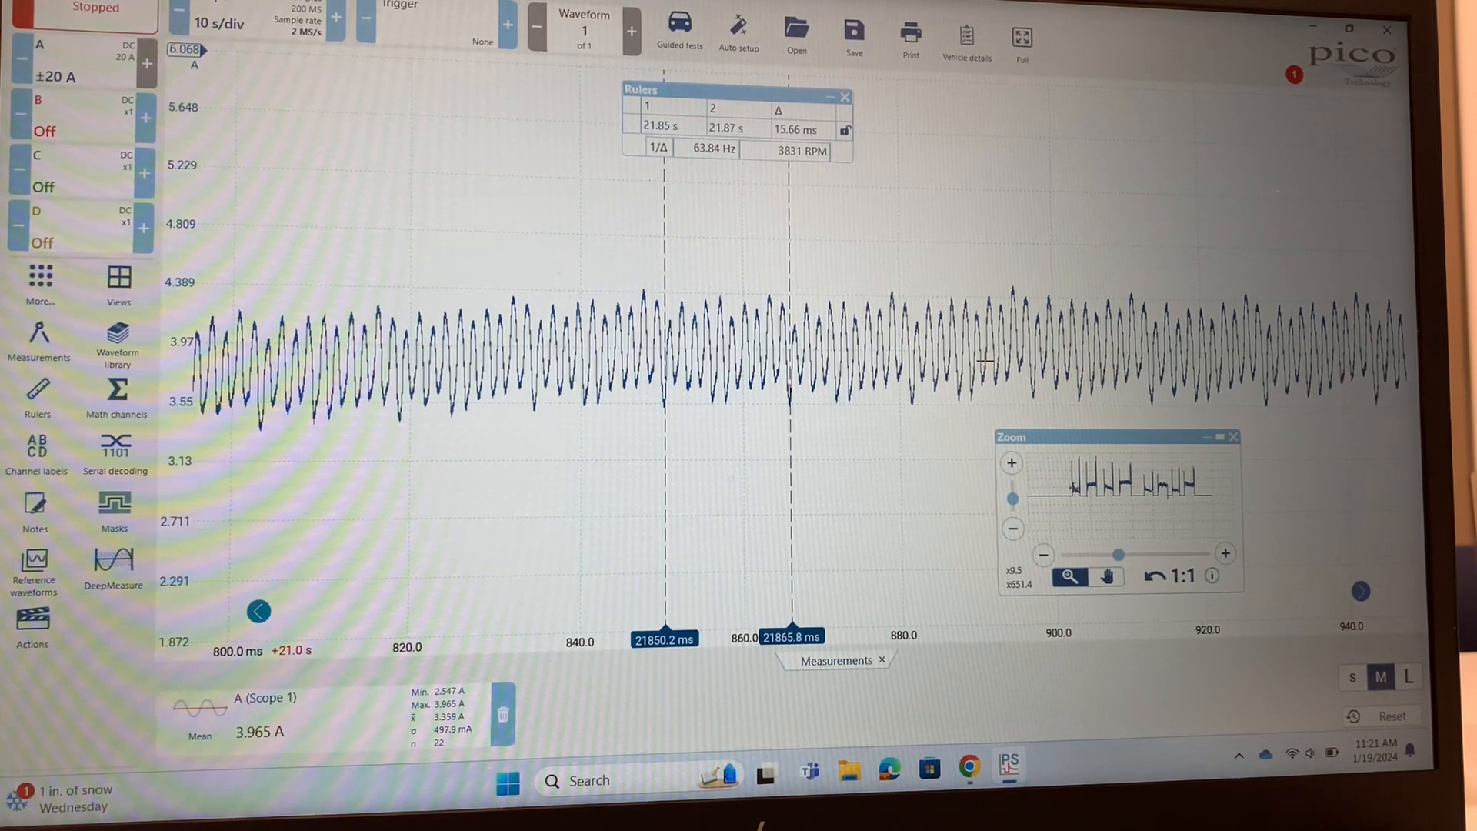